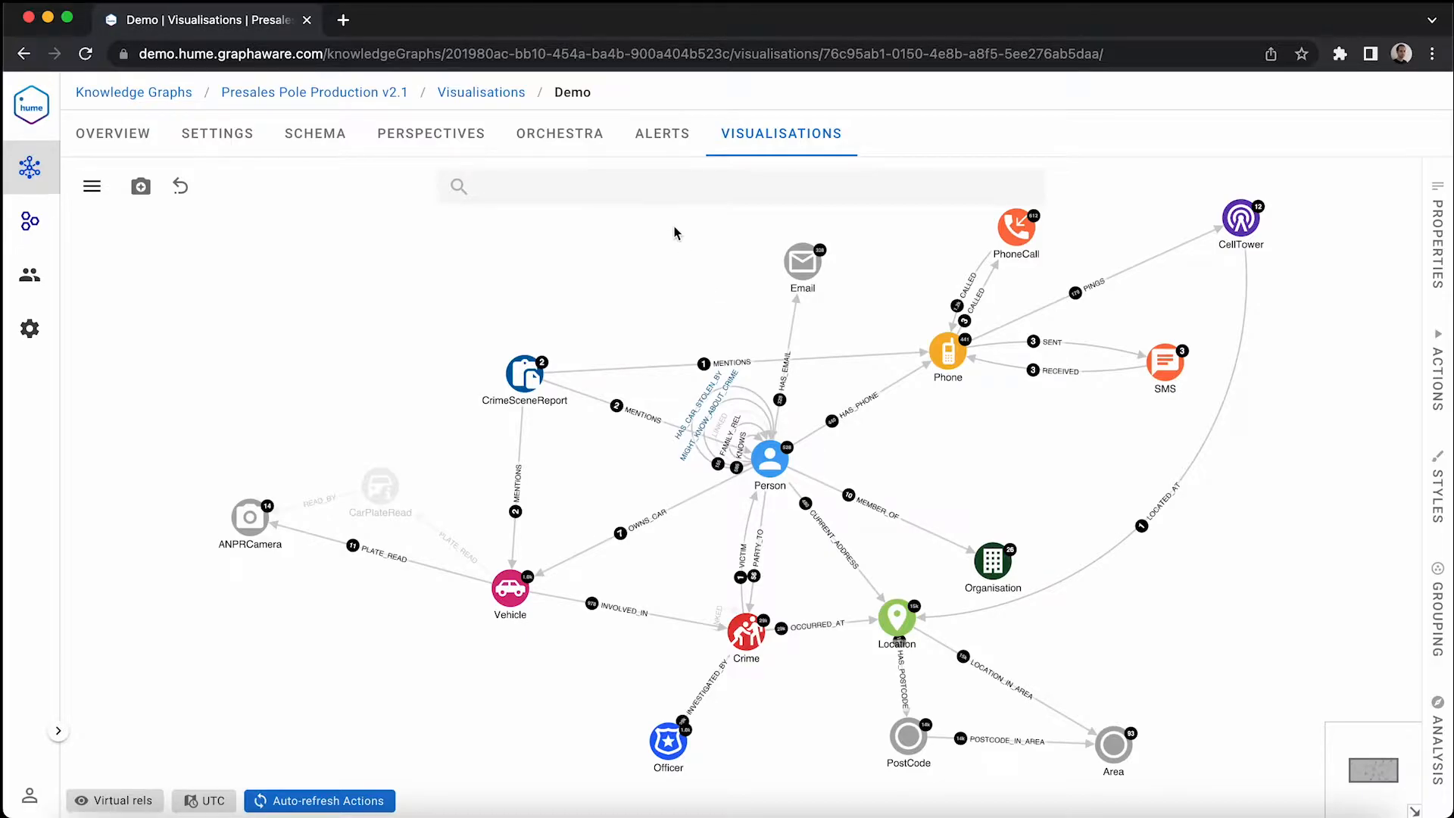
# Place the lone Robbery crime node on the canvas and view its date, type, outcome and location
pyautogui.click(675, 186)
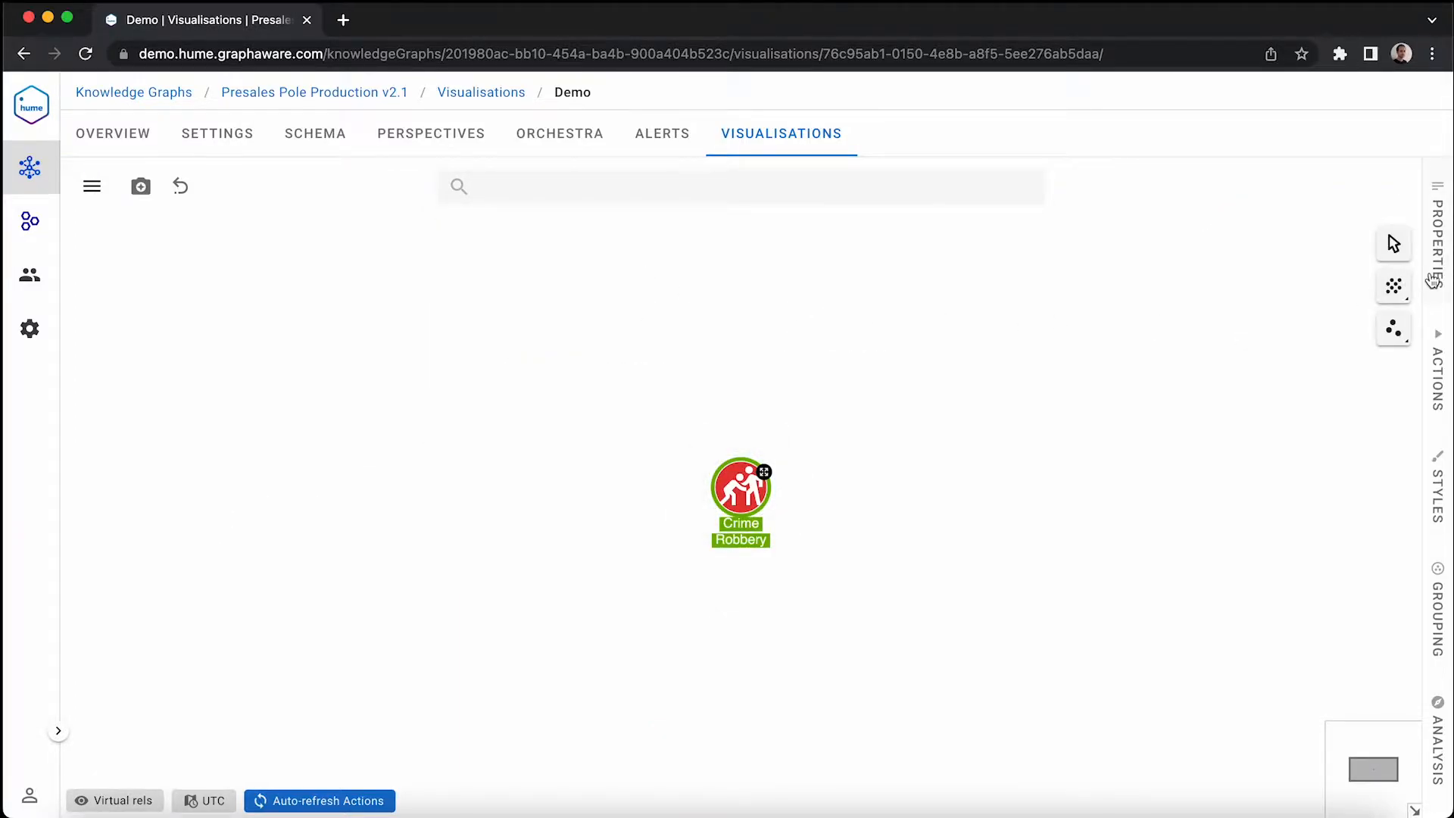
pyautogui.click(740, 501)
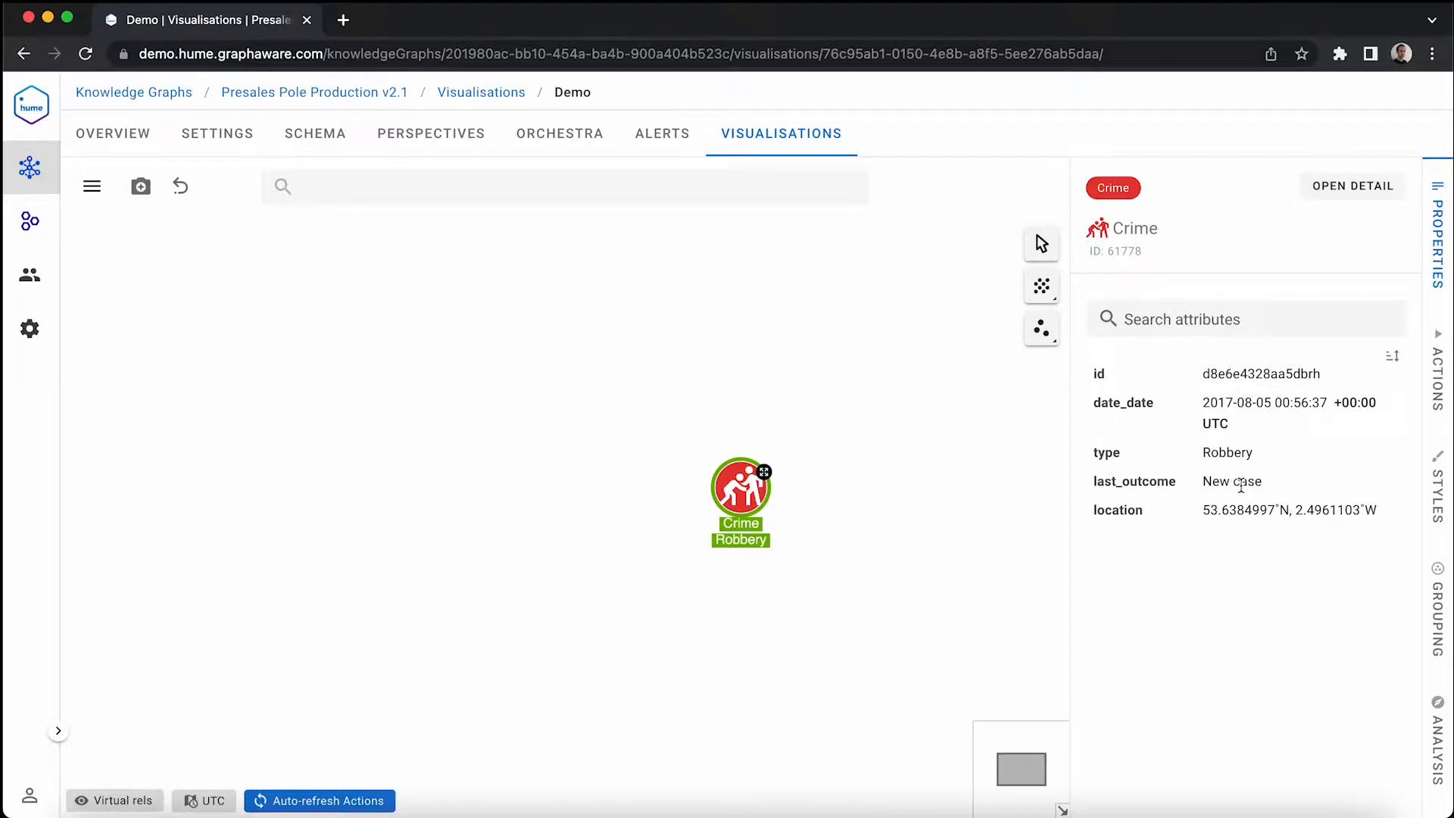
pyautogui.moveTo(1265, 402)
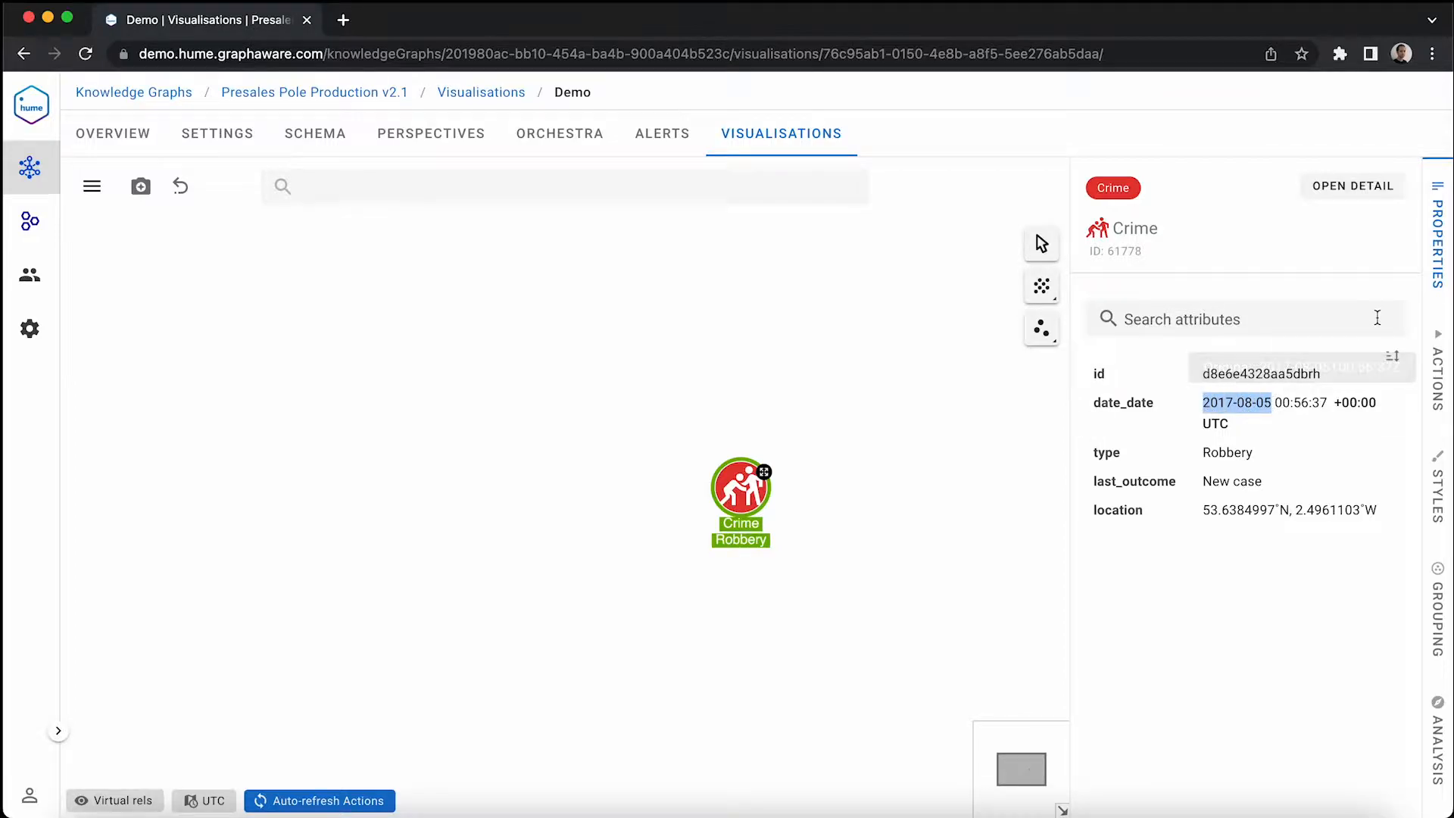
# Expand the Robbery node to its location and the two people who live there
pyautogui.rightClick(741, 491)
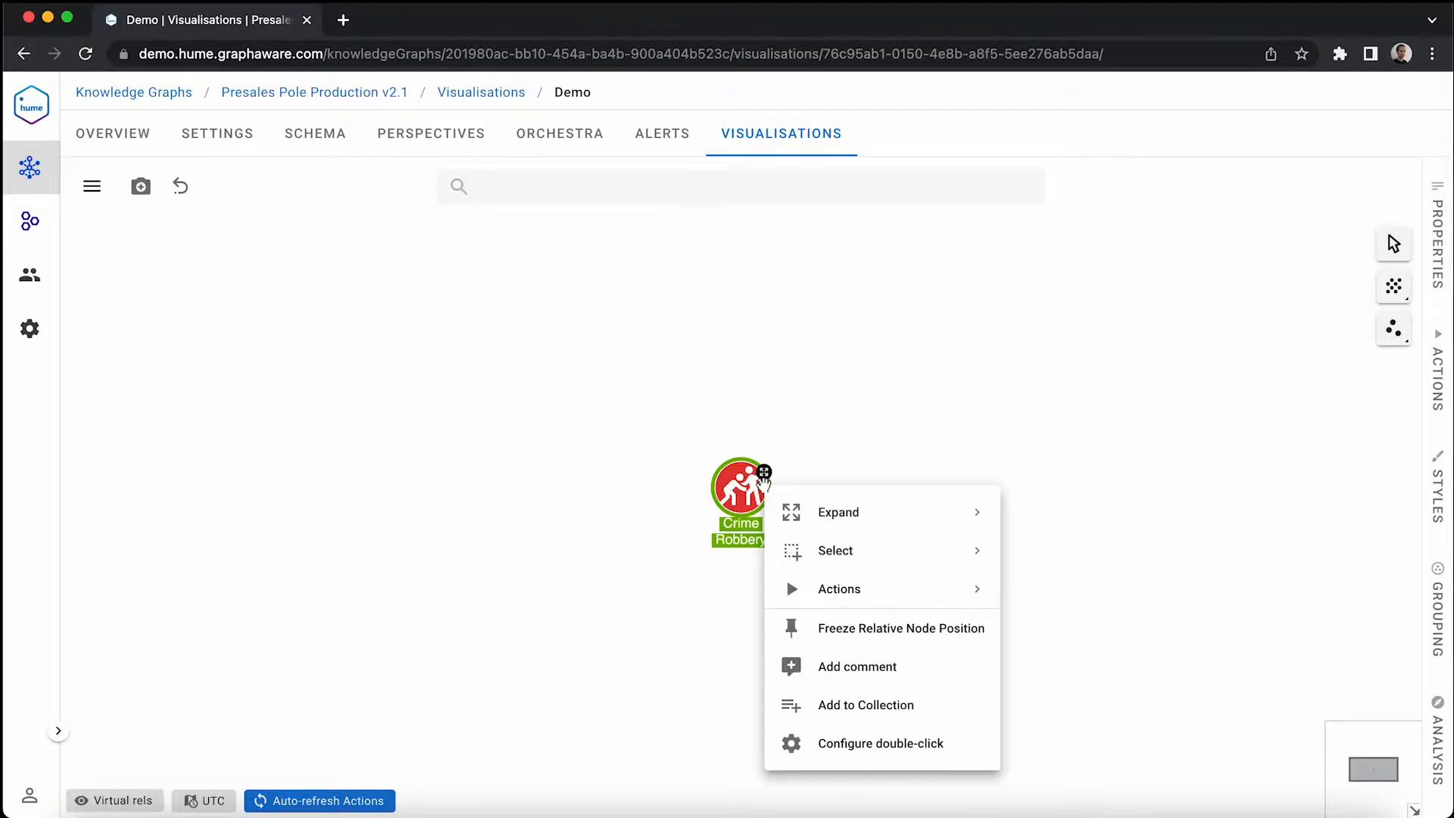
pyautogui.click(838, 512)
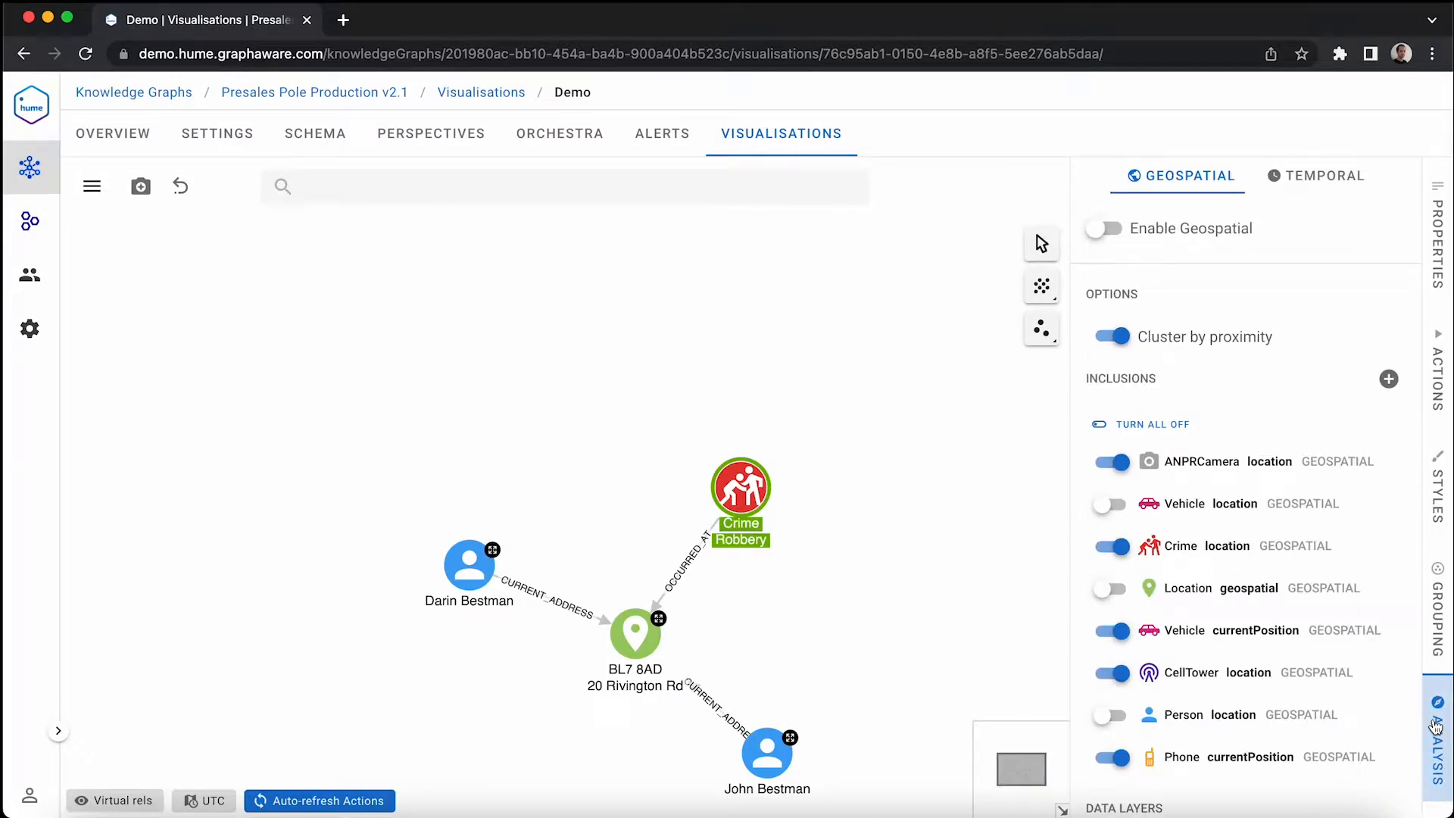
# Enable Geospatial so the Robbery crime appears on the map near Great Robert Hill
pyautogui.click(1103, 228)
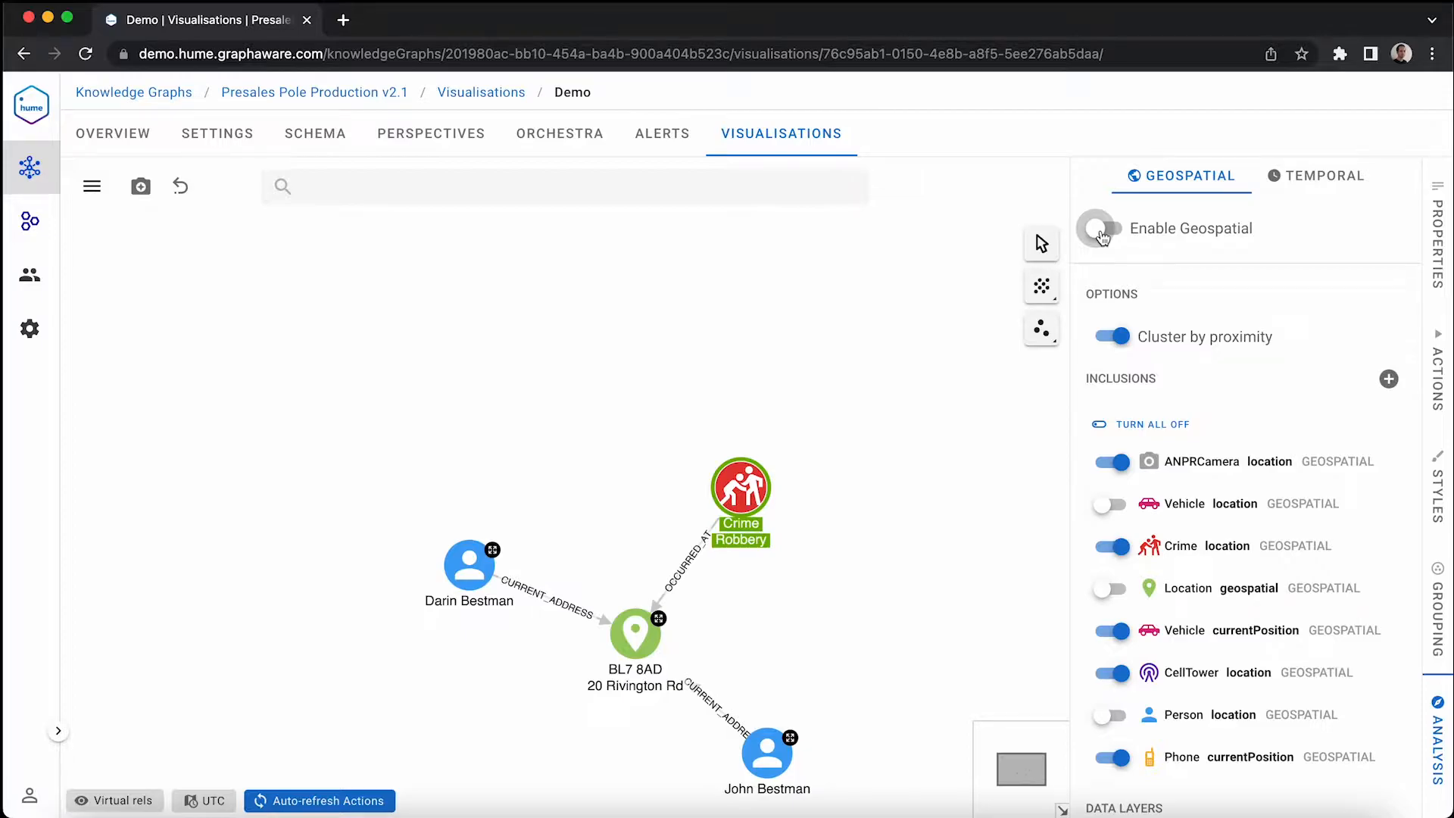
pyautogui.click(1099, 228)
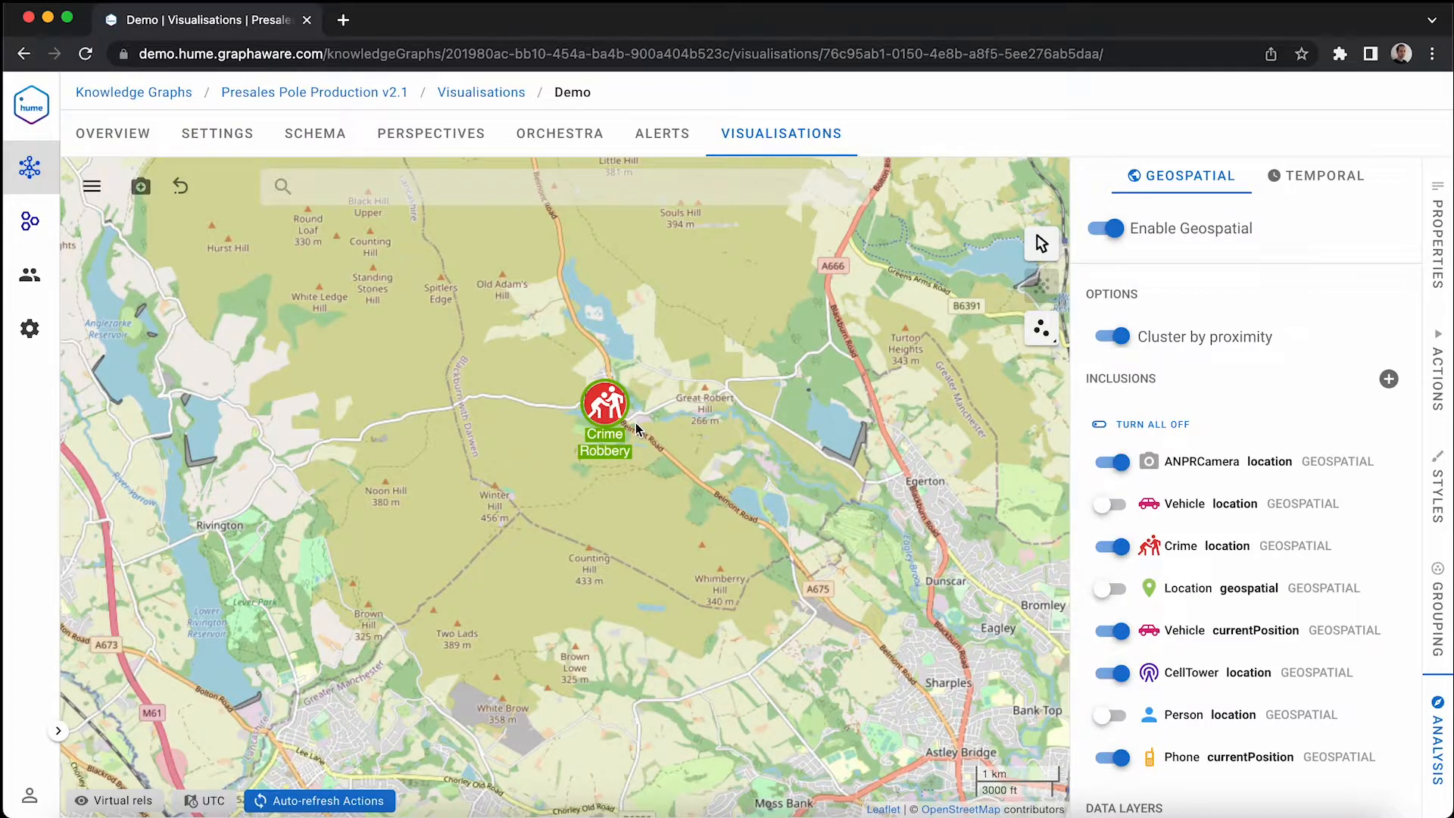
# Fetch information sources within 5 km of the robbery and select the Great Robert Hill tower
pyautogui.rightClick(603, 408)
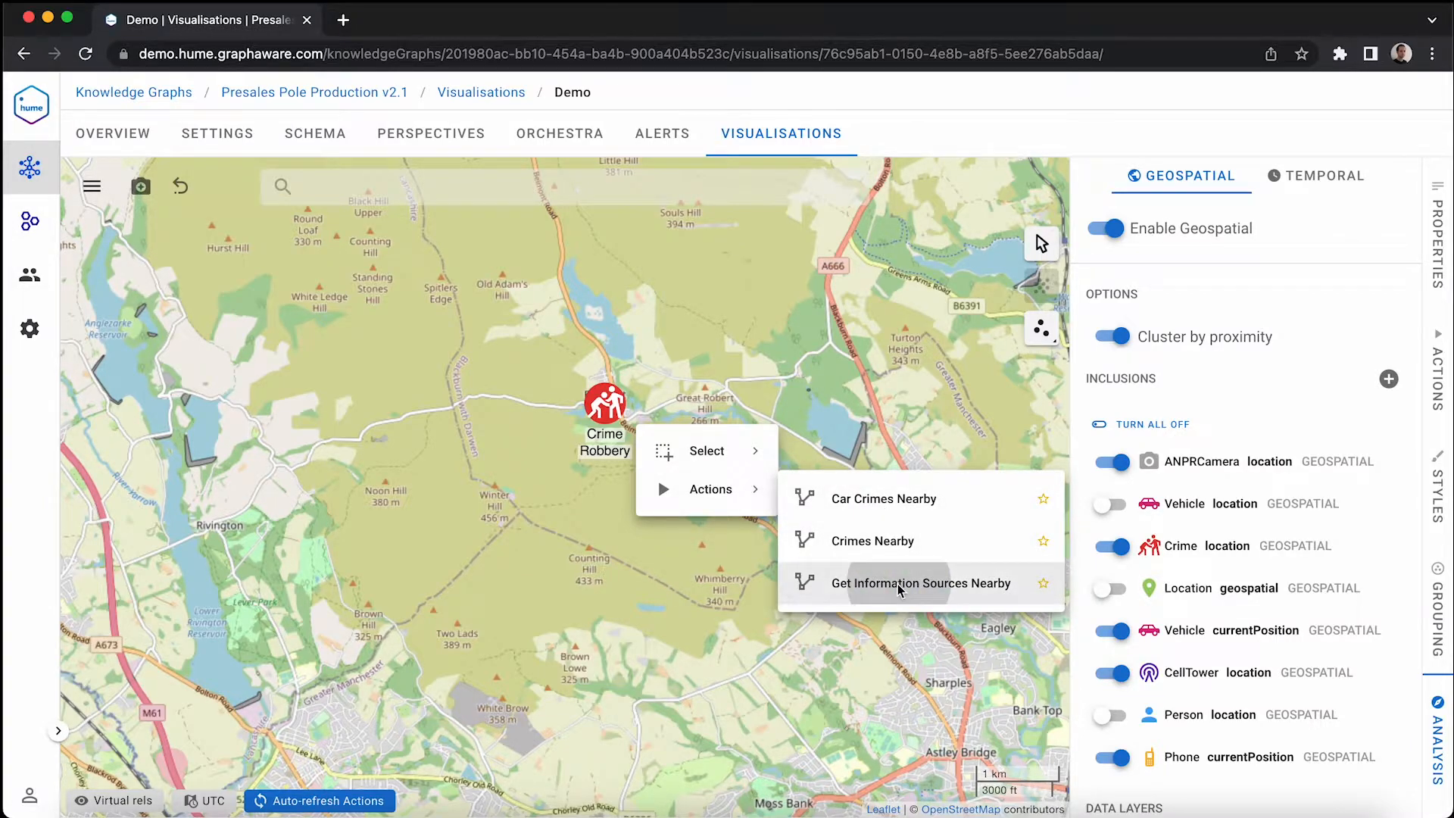
pyautogui.click(921, 582)
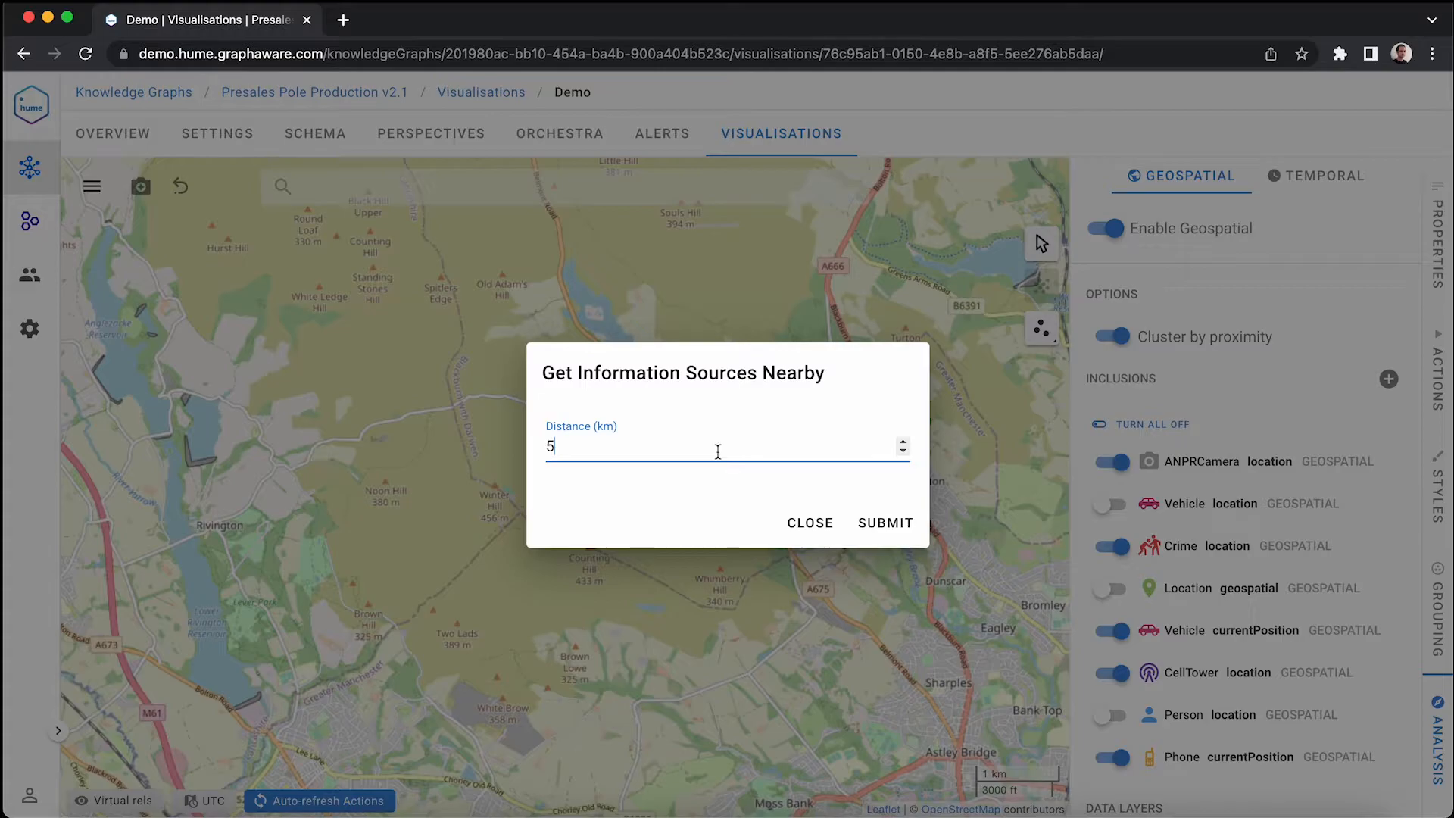
pyautogui.click(885, 521)
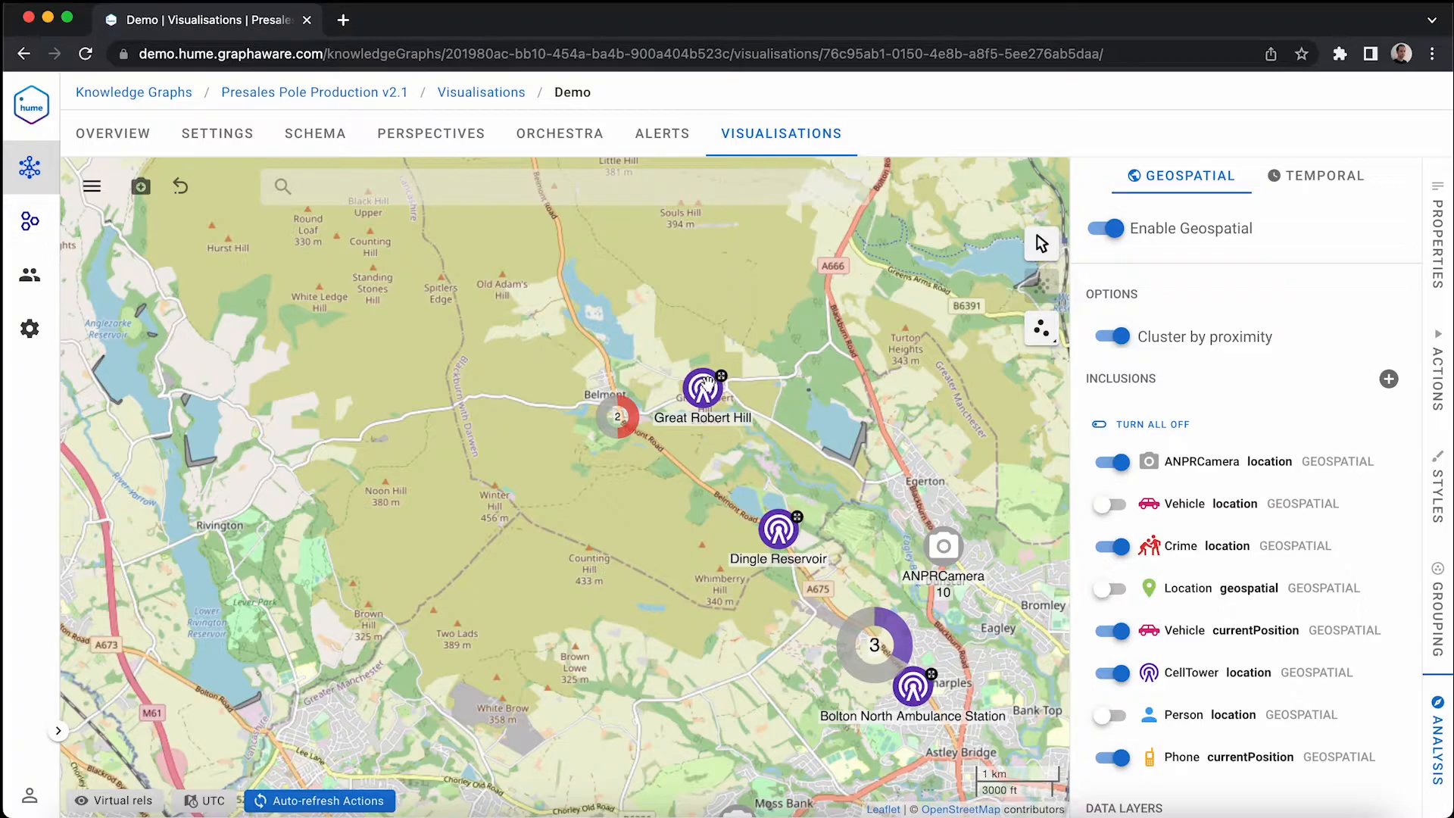
pyautogui.moveTo(942, 545)
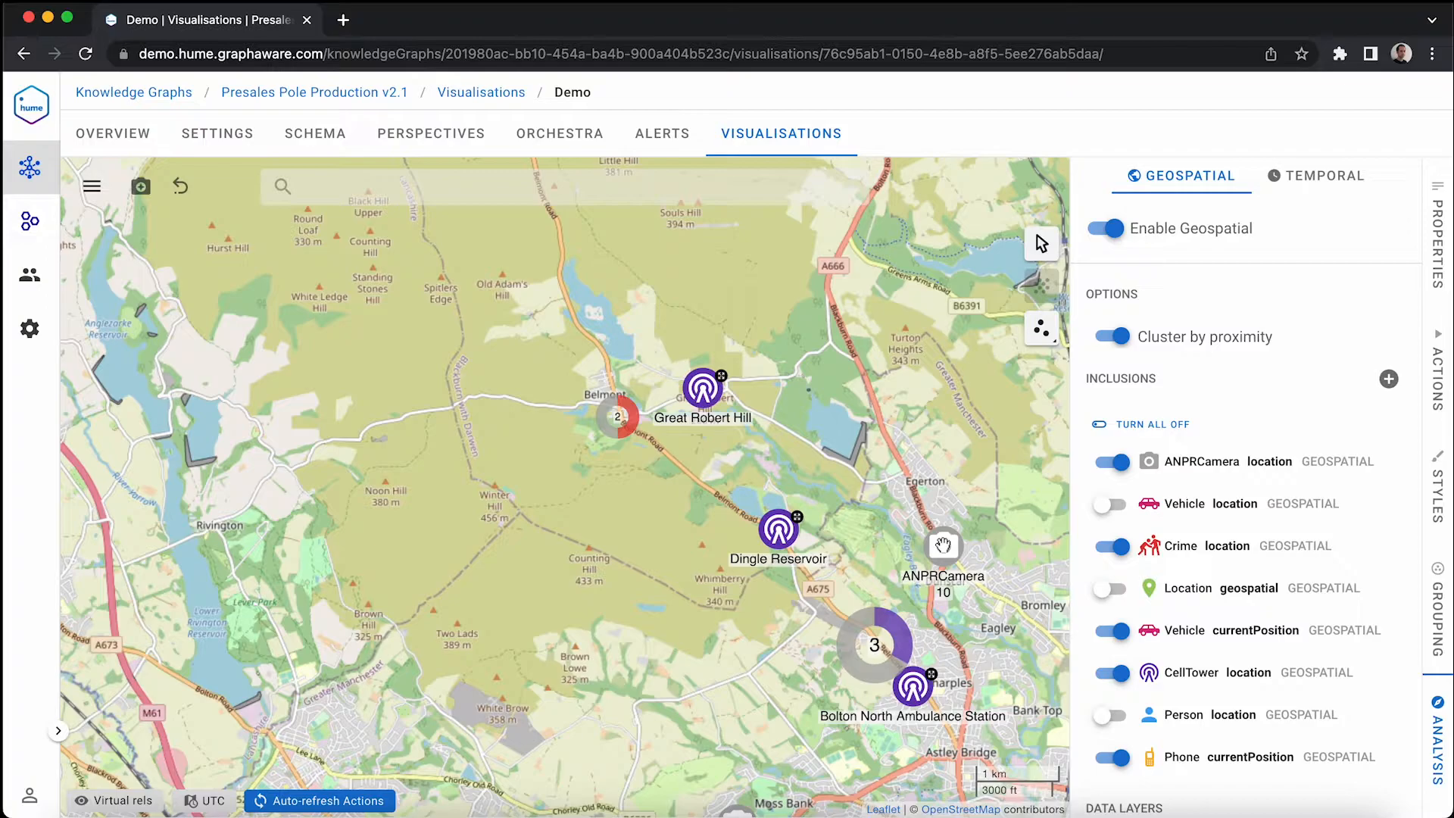
pyautogui.click(702, 388)
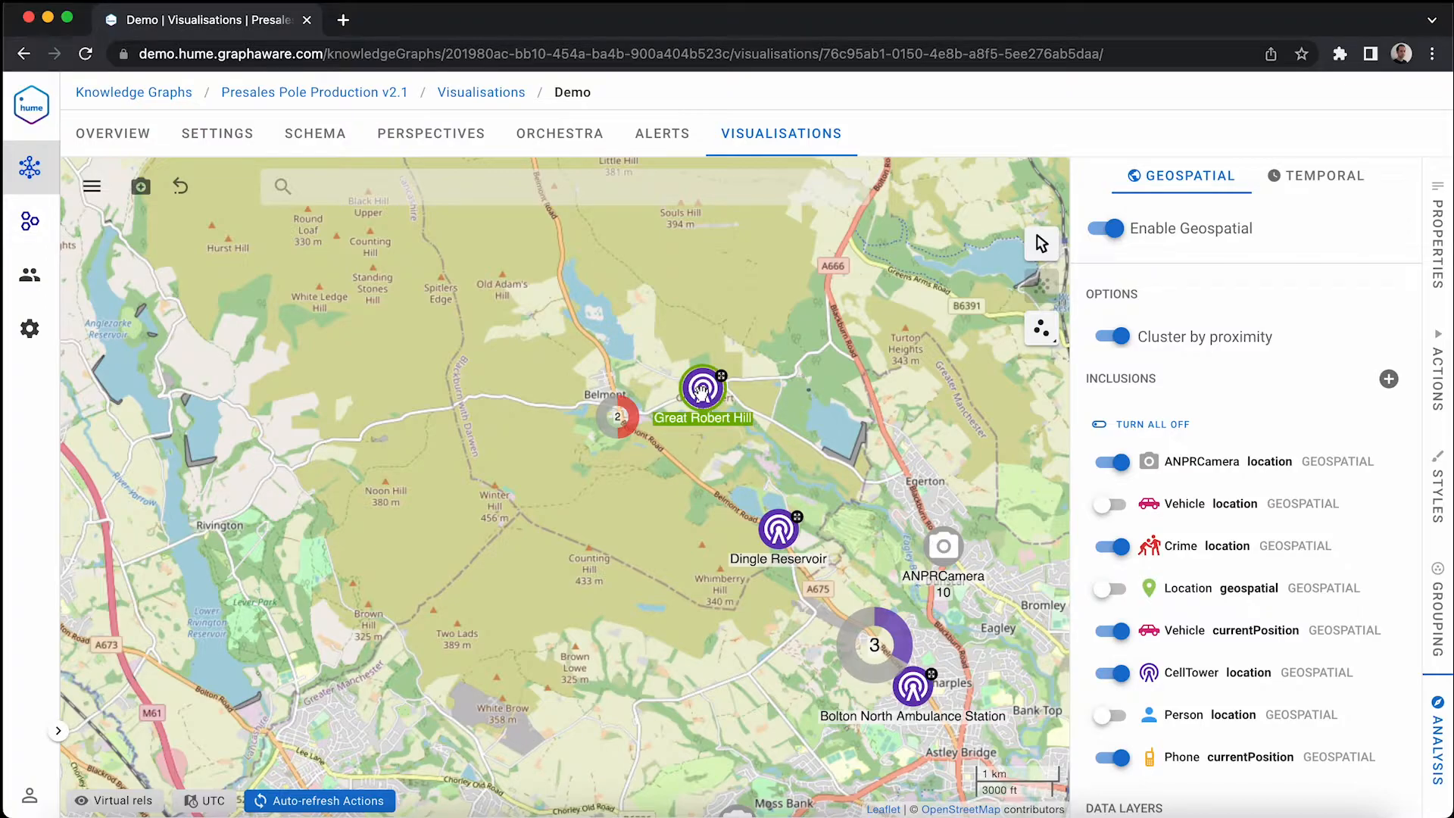
# Disable geospatial mode and expand the Great Robert Hill tower to its pinging phones
pyautogui.click(1103, 228)
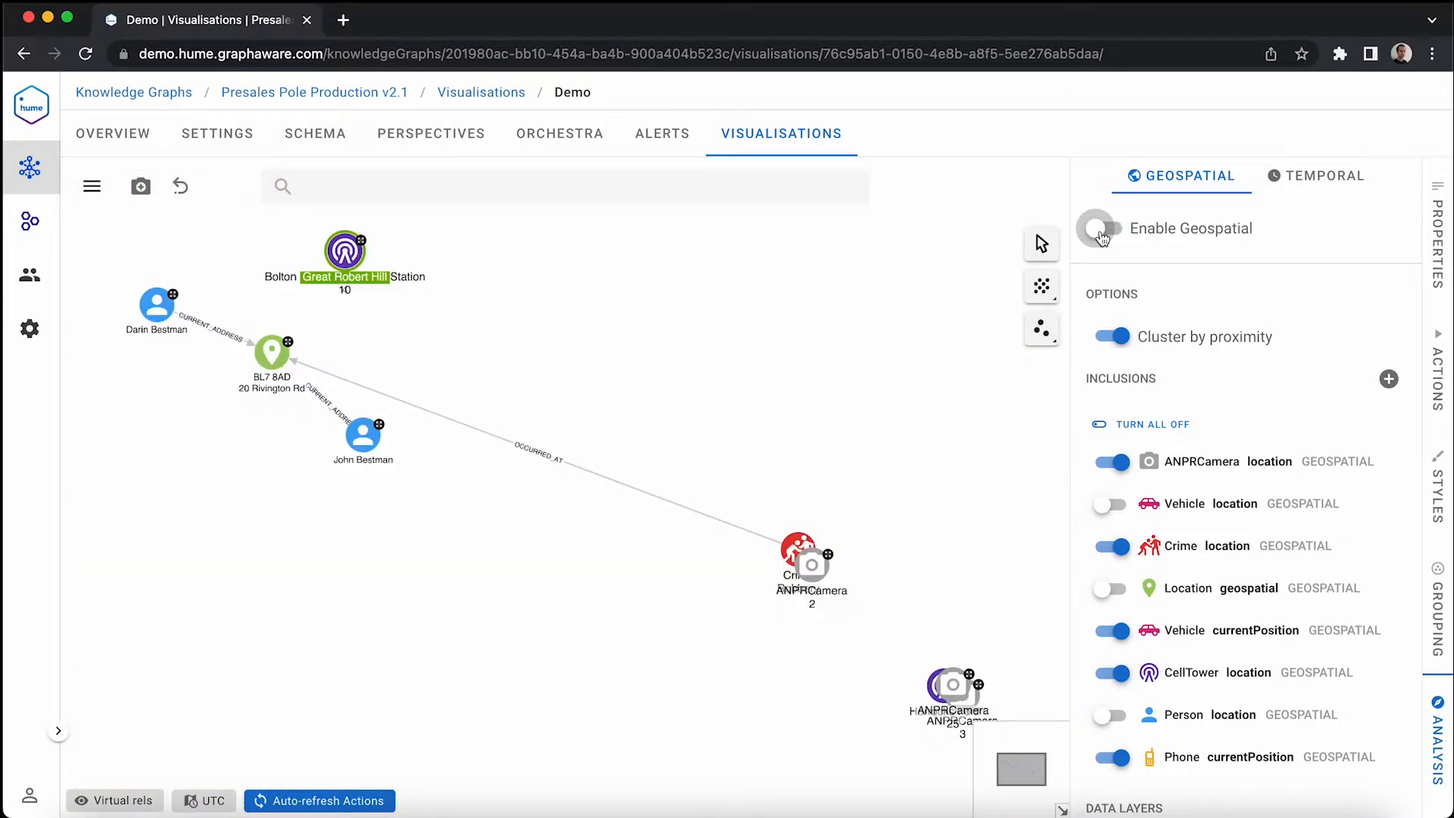
pyautogui.click(1103, 228)
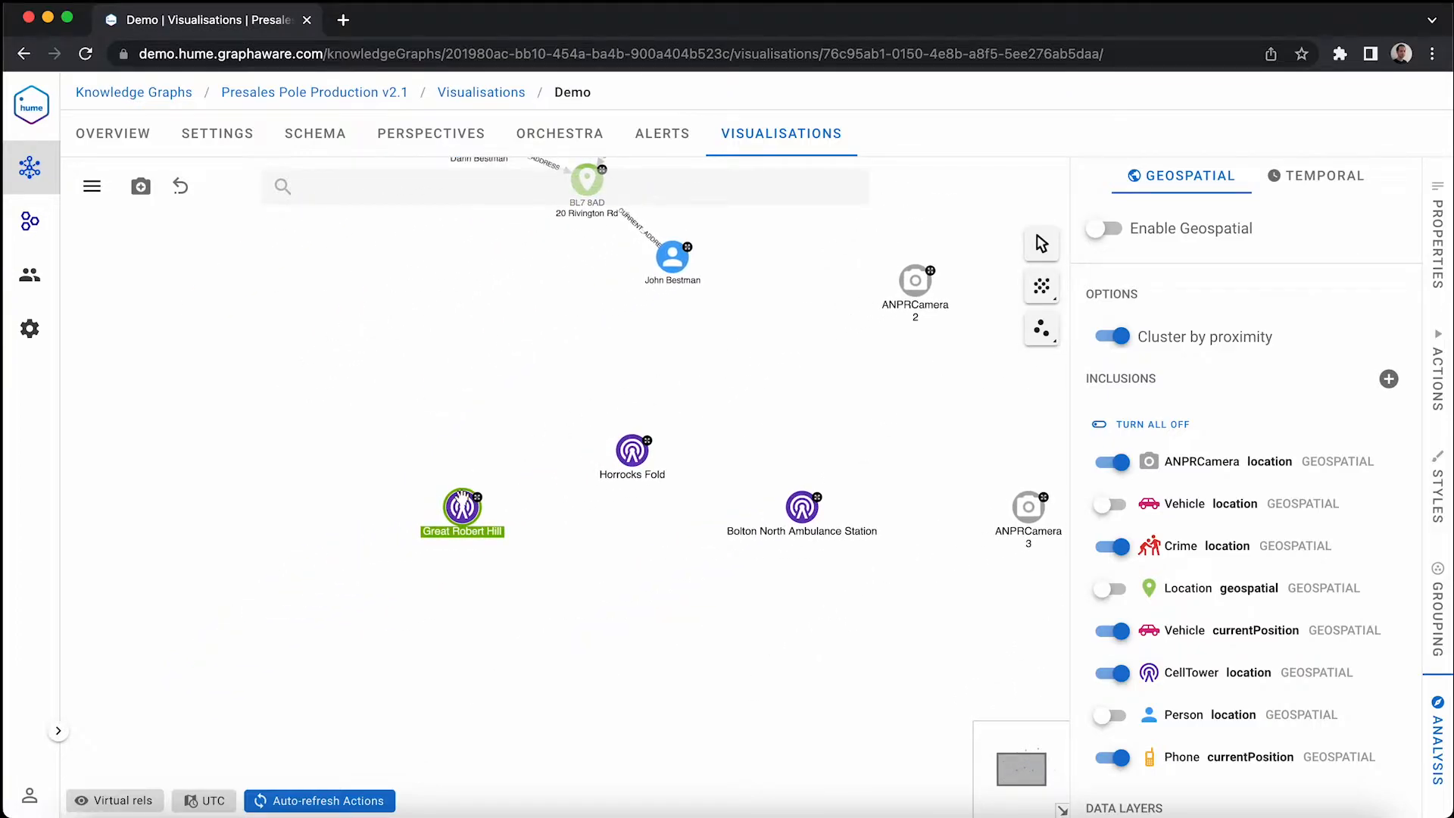
pyautogui.moveTo(787, 613)
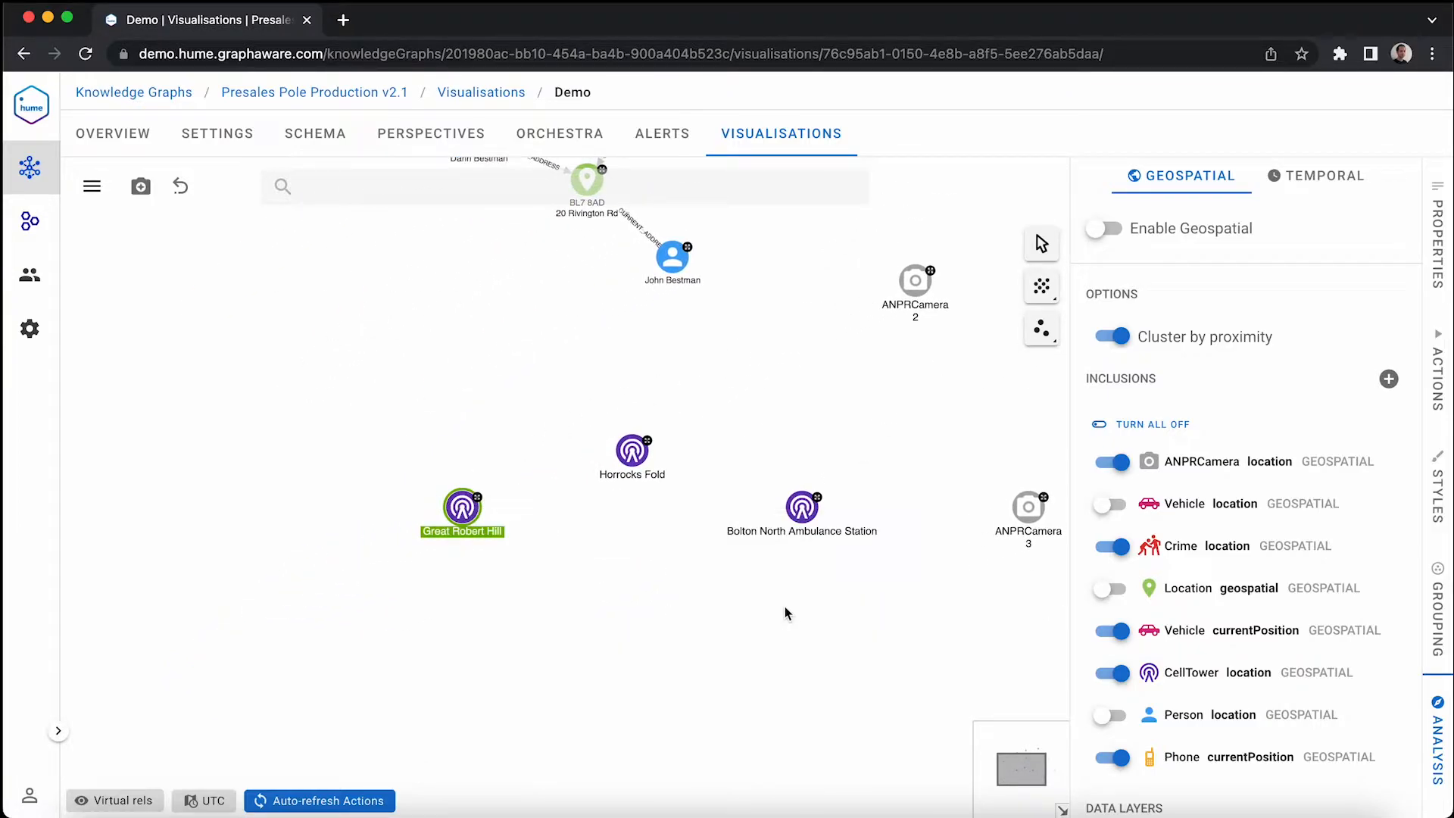
pyautogui.doubleClick(463, 509)
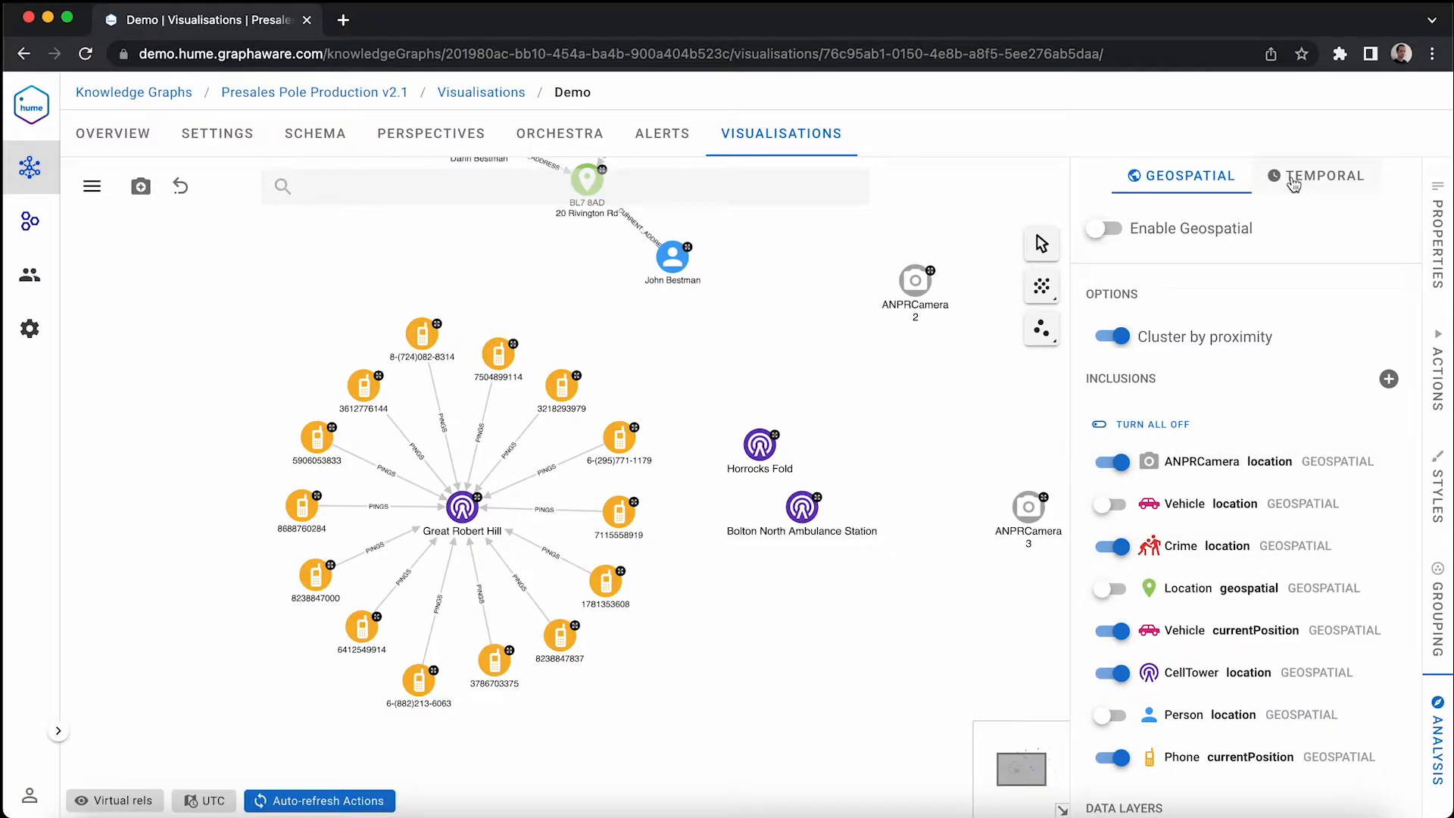
# Enable the Temporal timebar to chart Great Robert Hill phone pings across 2017
pyautogui.click(1316, 175)
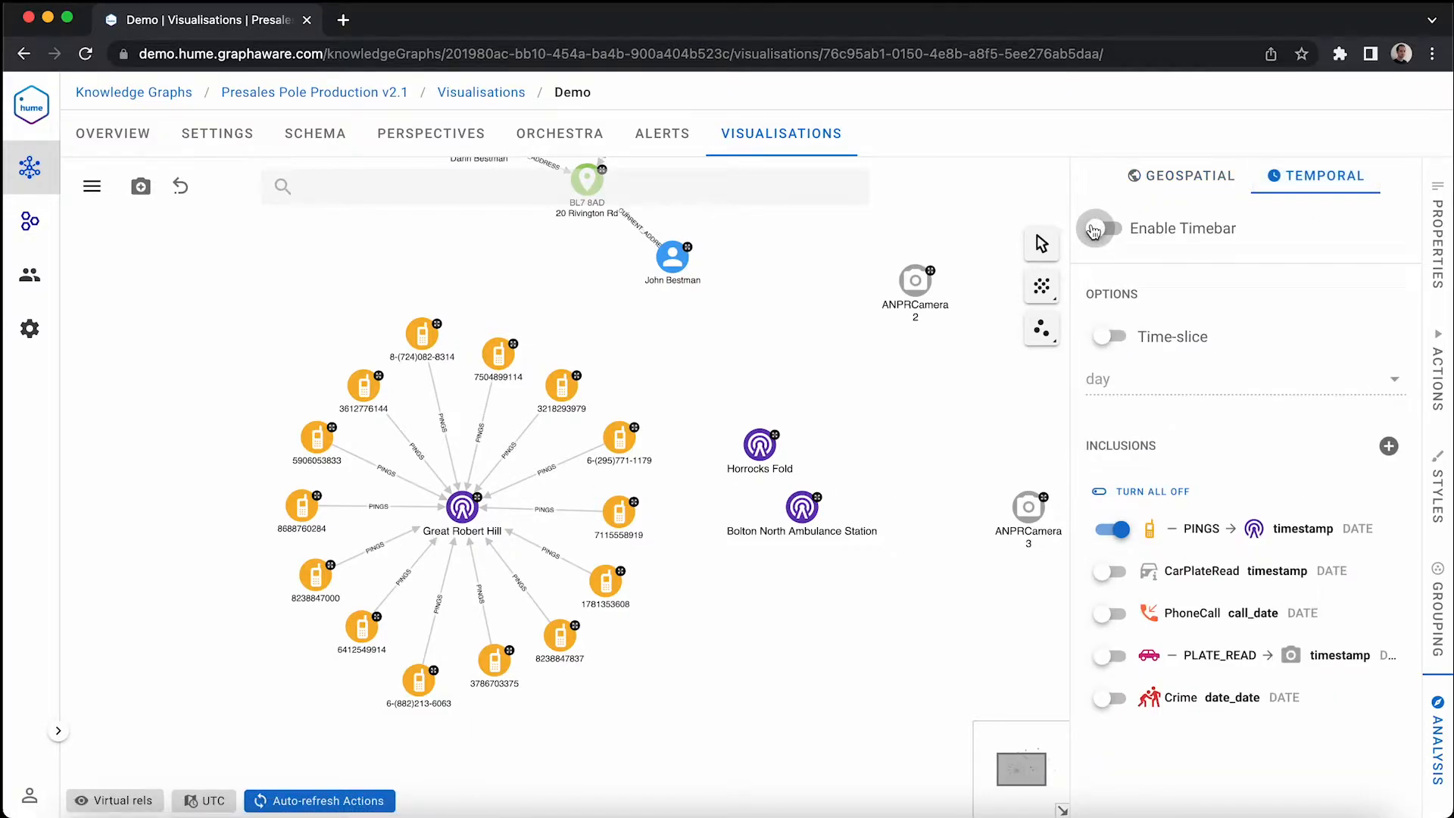
pyautogui.click(1109, 228)
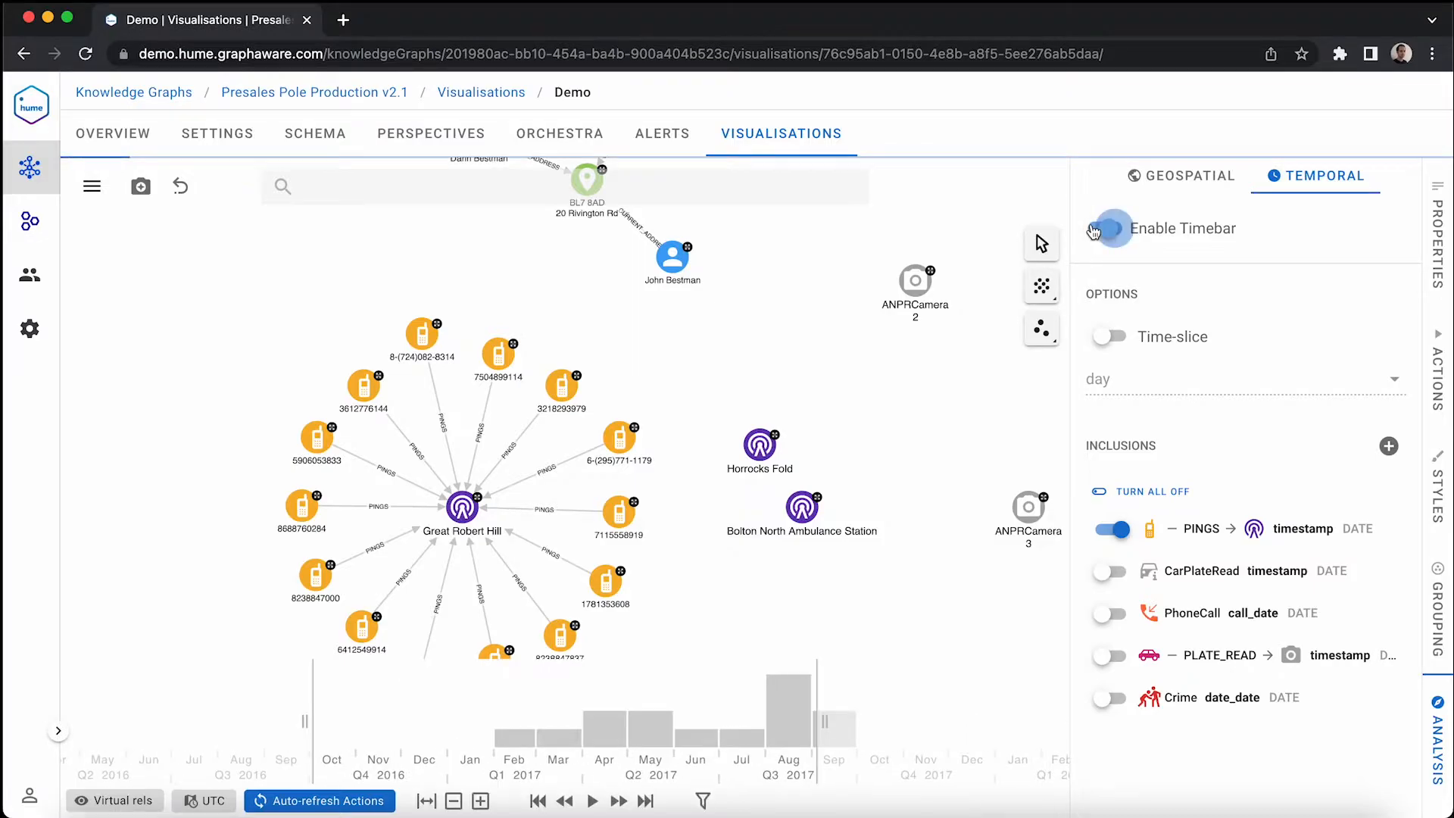
pyautogui.click(1109, 228)
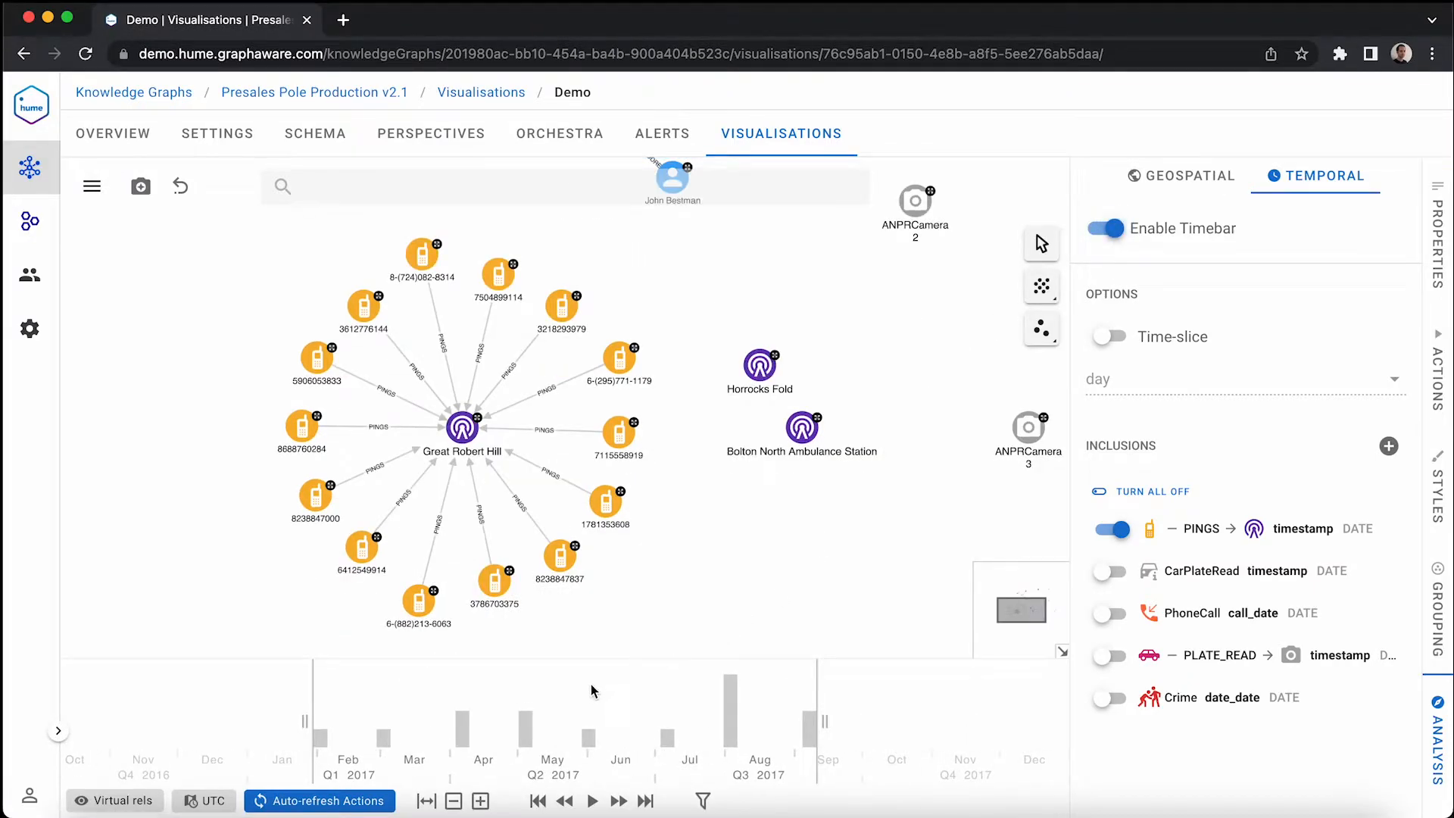
pyautogui.moveTo(367, 709)
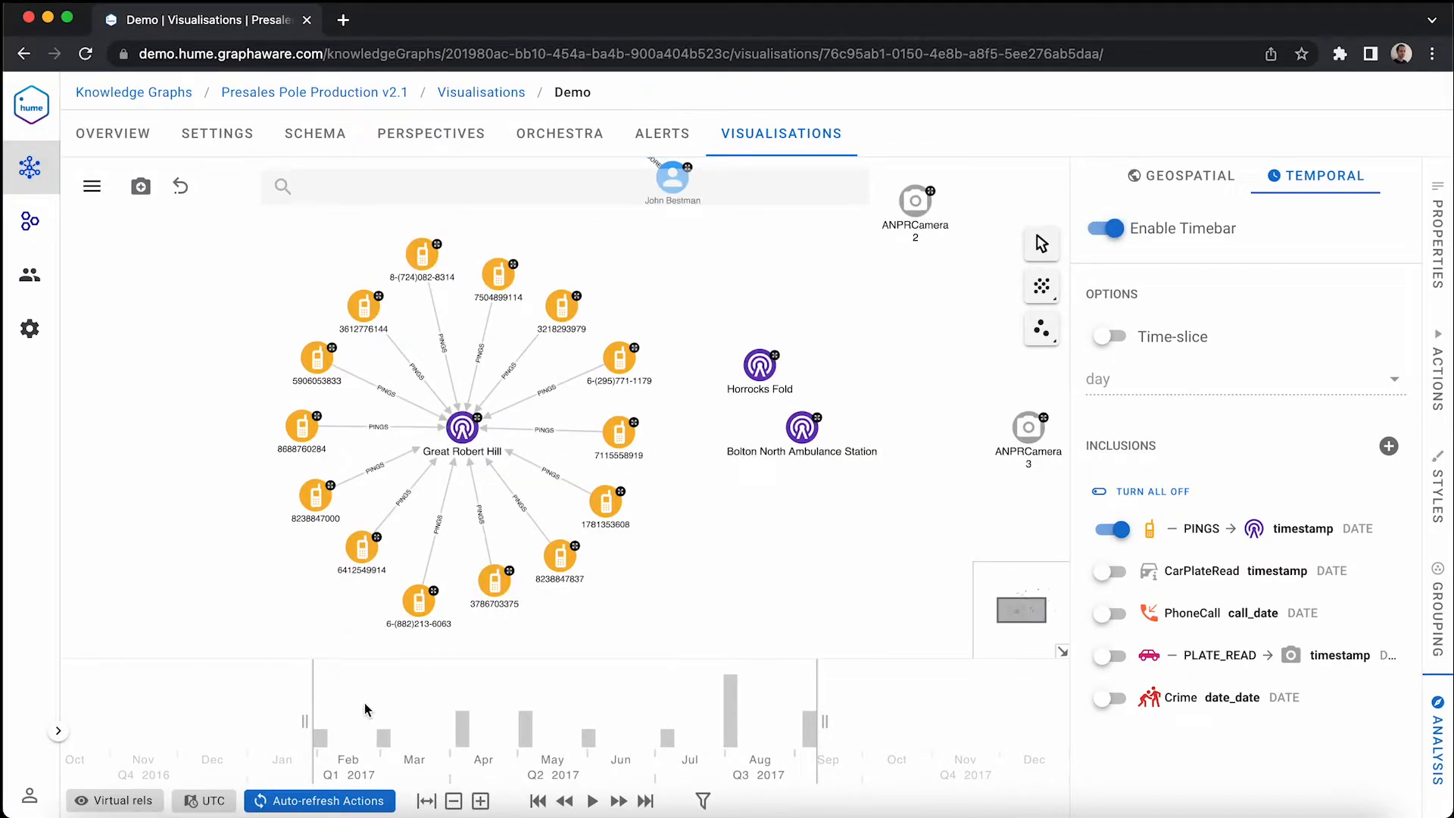
pyautogui.moveTo(1324, 175)
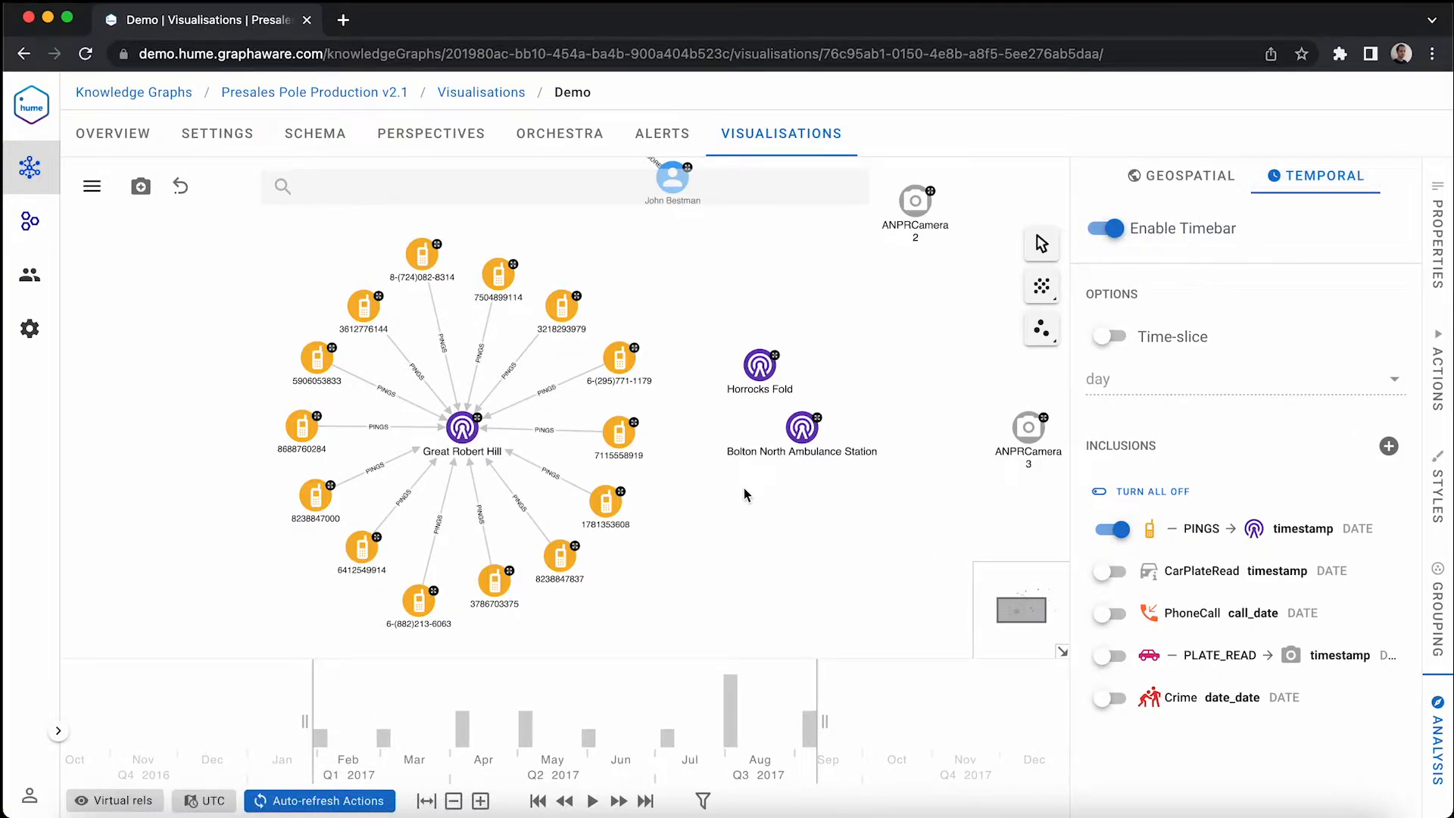
pyautogui.moveTo(732, 705)
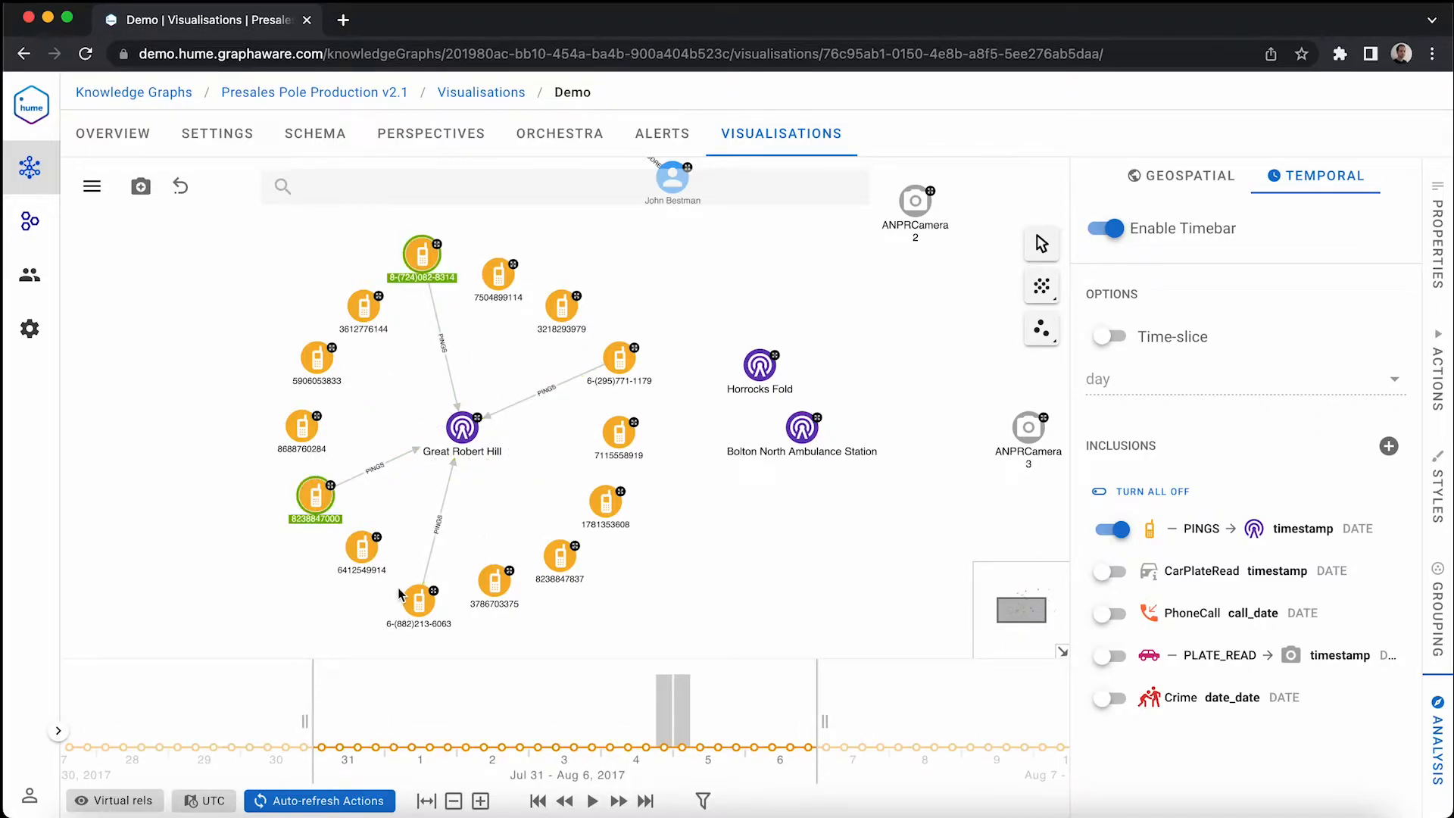
# Expand HAS_PHONE on the highlighted phones to add their owners, then deselect
pyautogui.rightClick(618, 360)
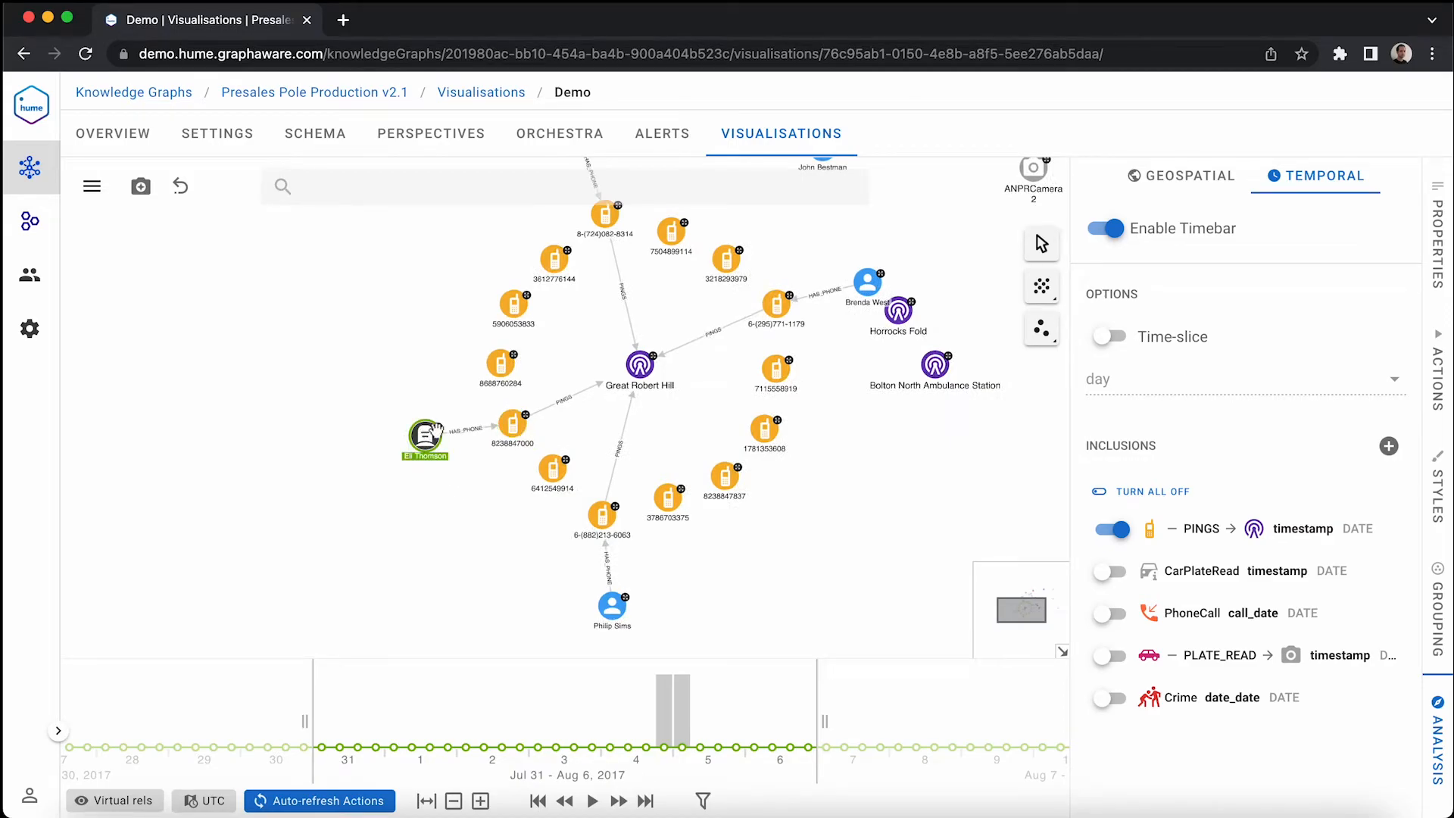
pyautogui.click(425, 434)
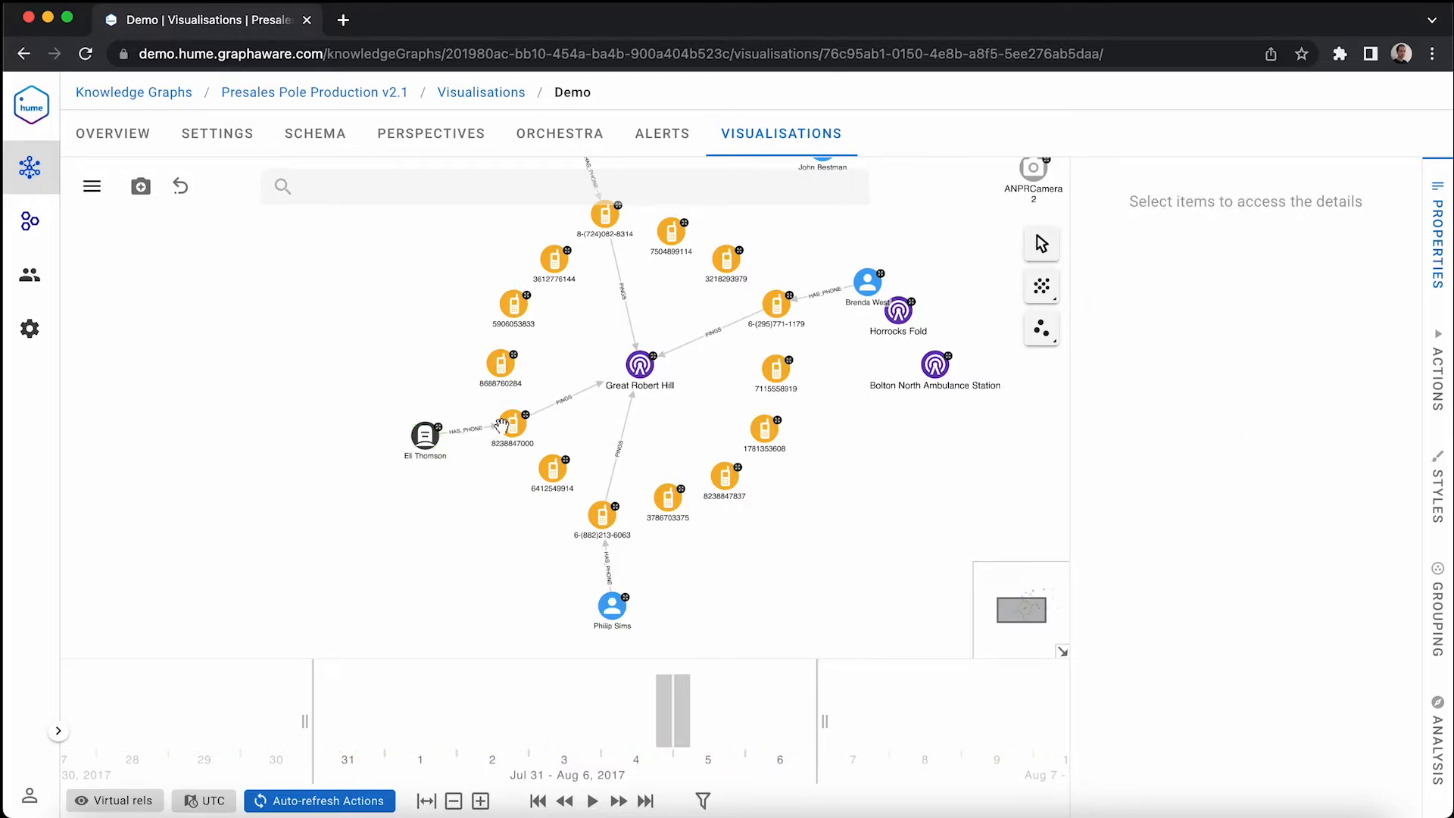
pyautogui.click(512, 425)
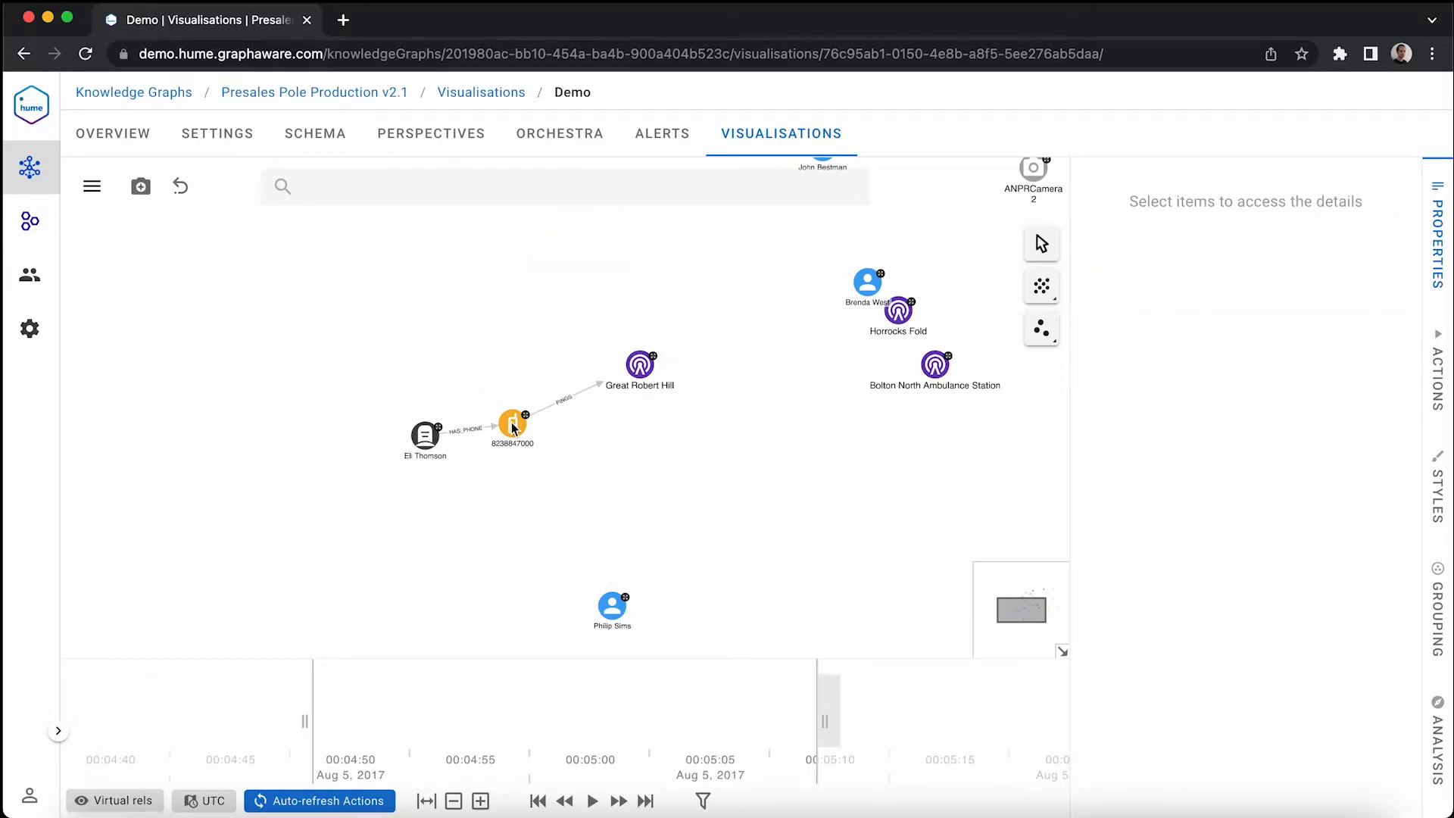
pyautogui.click(513, 425)
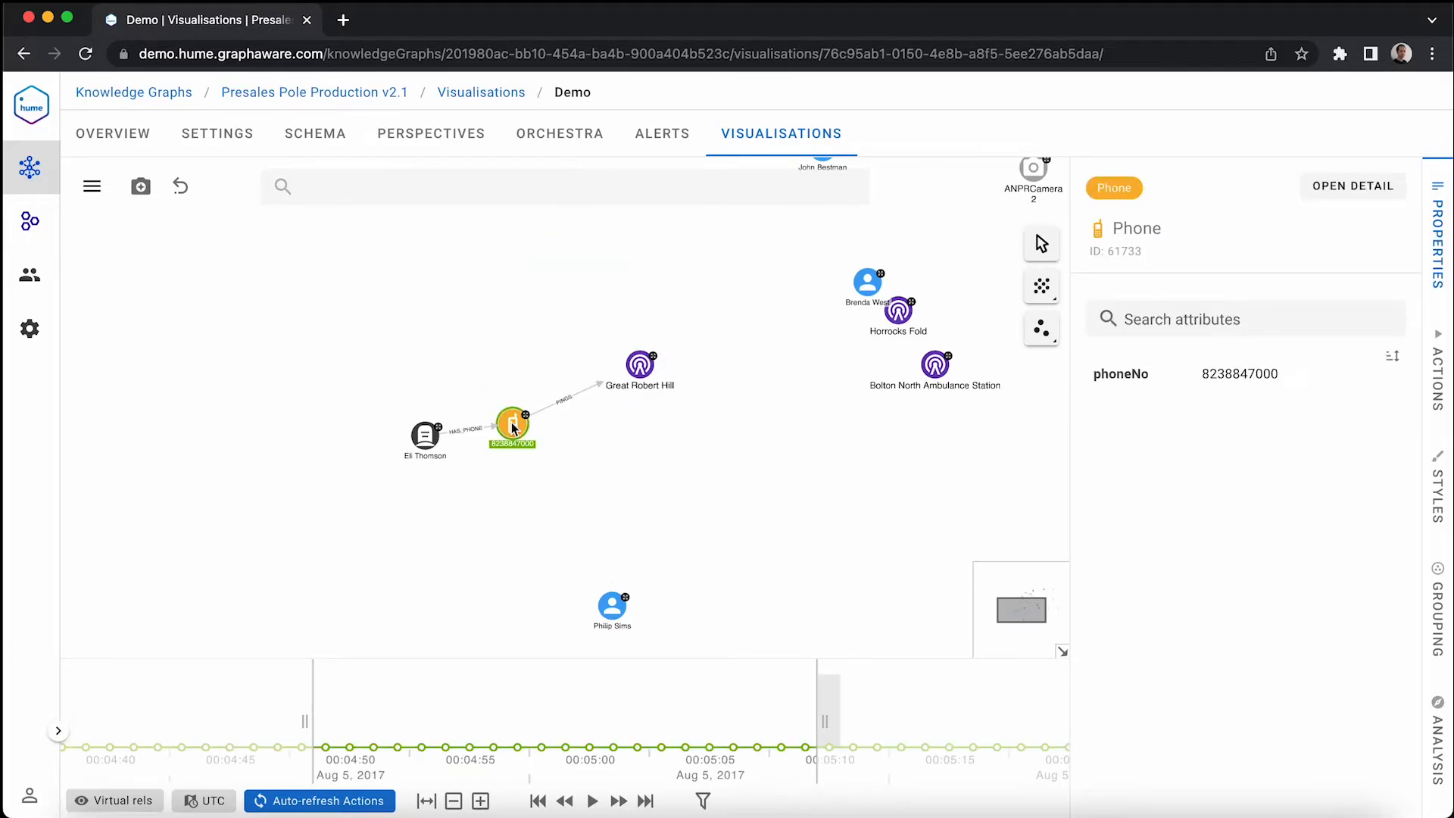
pyautogui.rightClick(513, 427)
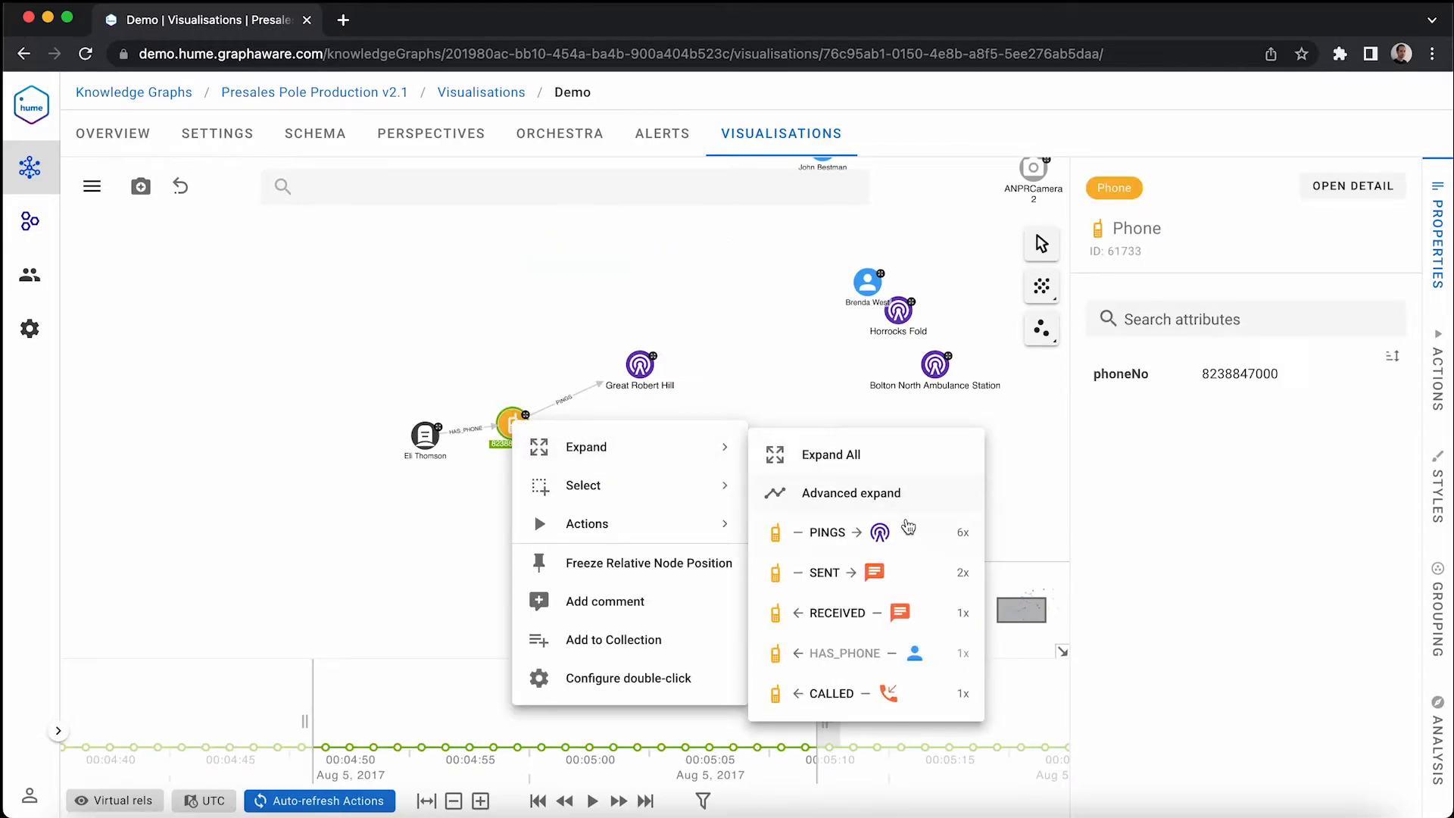
pyautogui.click(826, 532)
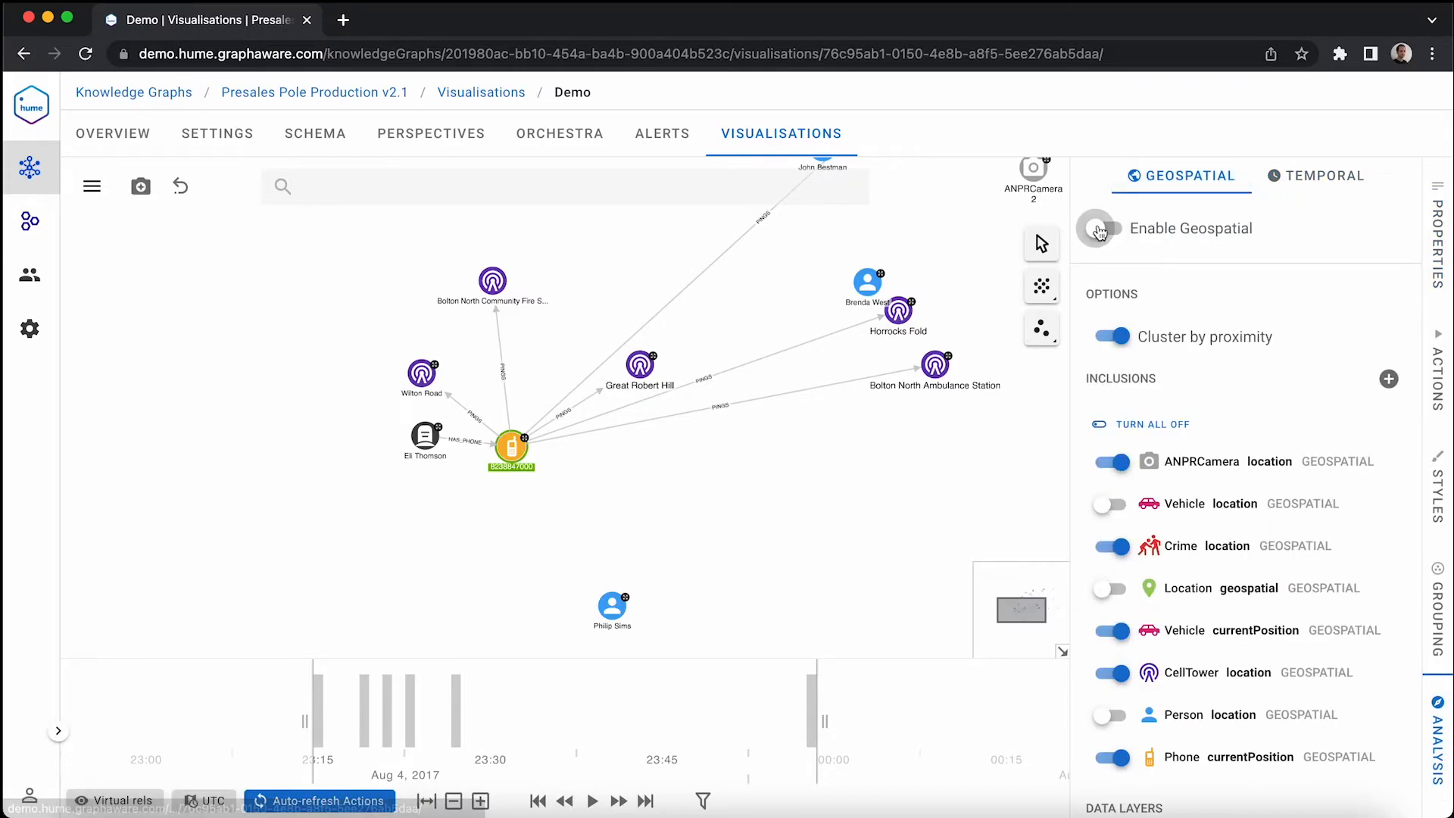
# Turn on the geospatial map and set Canvas-phone-position-time to auto-refresh
pyautogui.click(1099, 228)
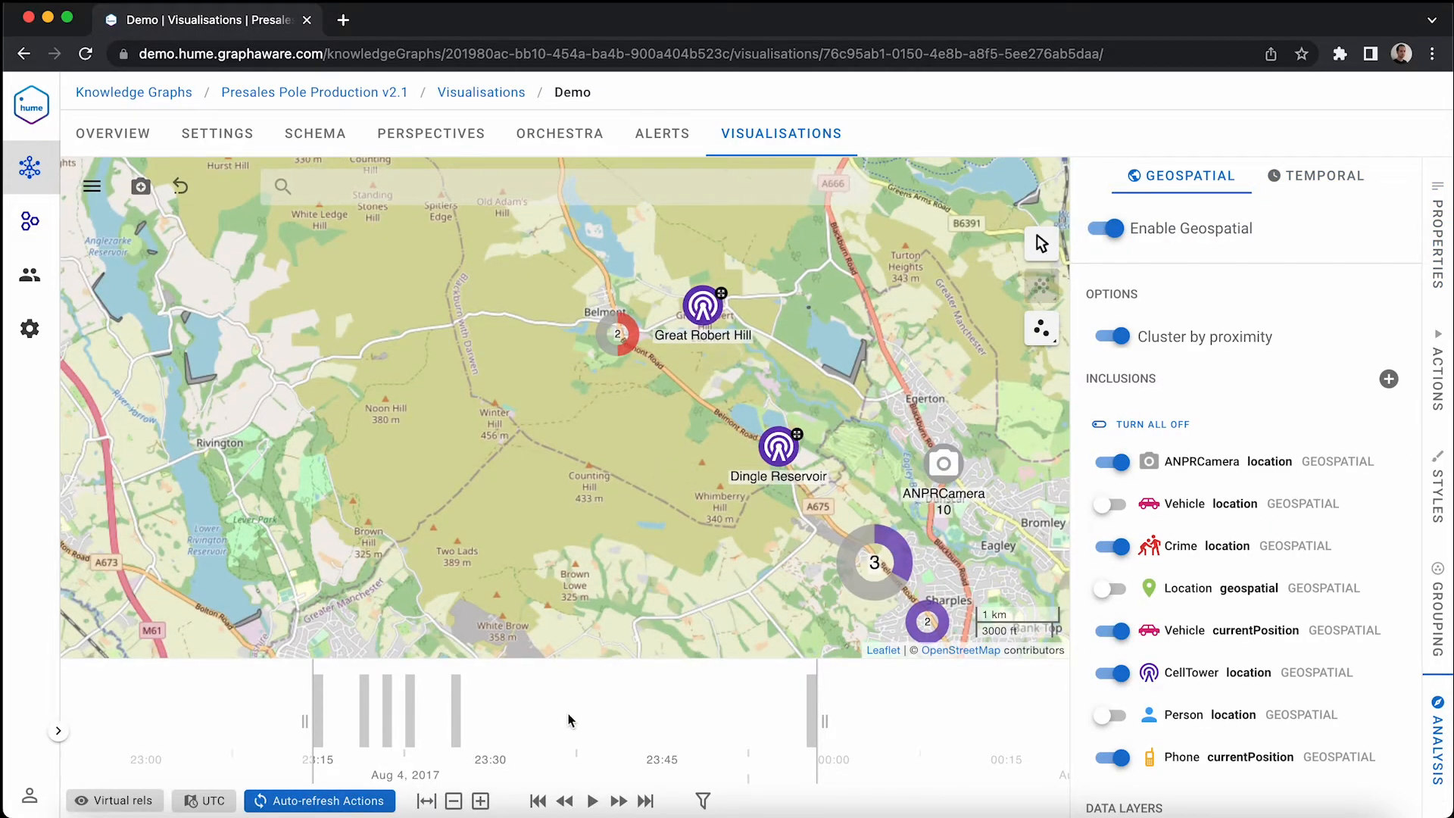
pyautogui.click(1439, 381)
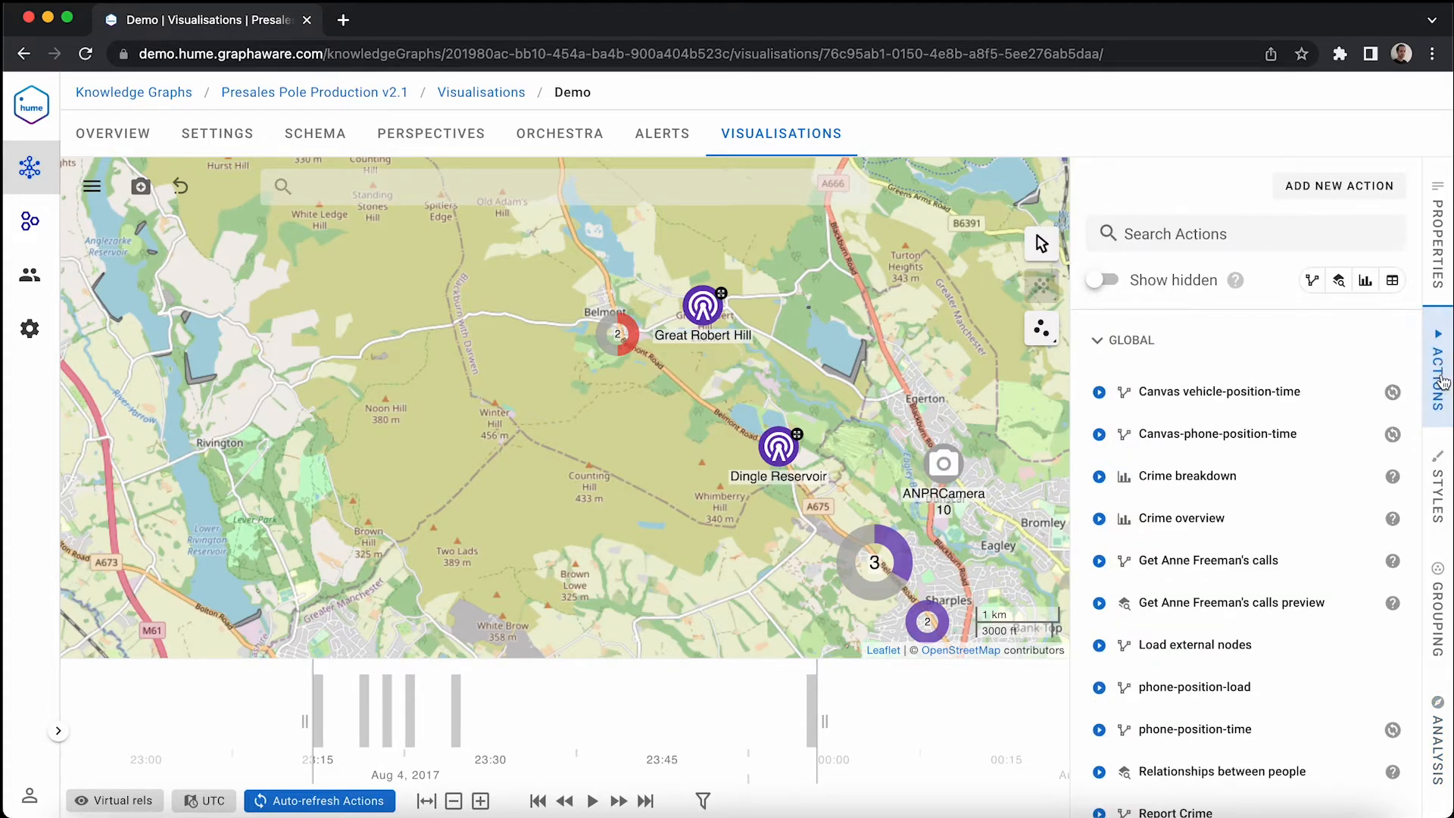
pyautogui.moveTo(1394, 434)
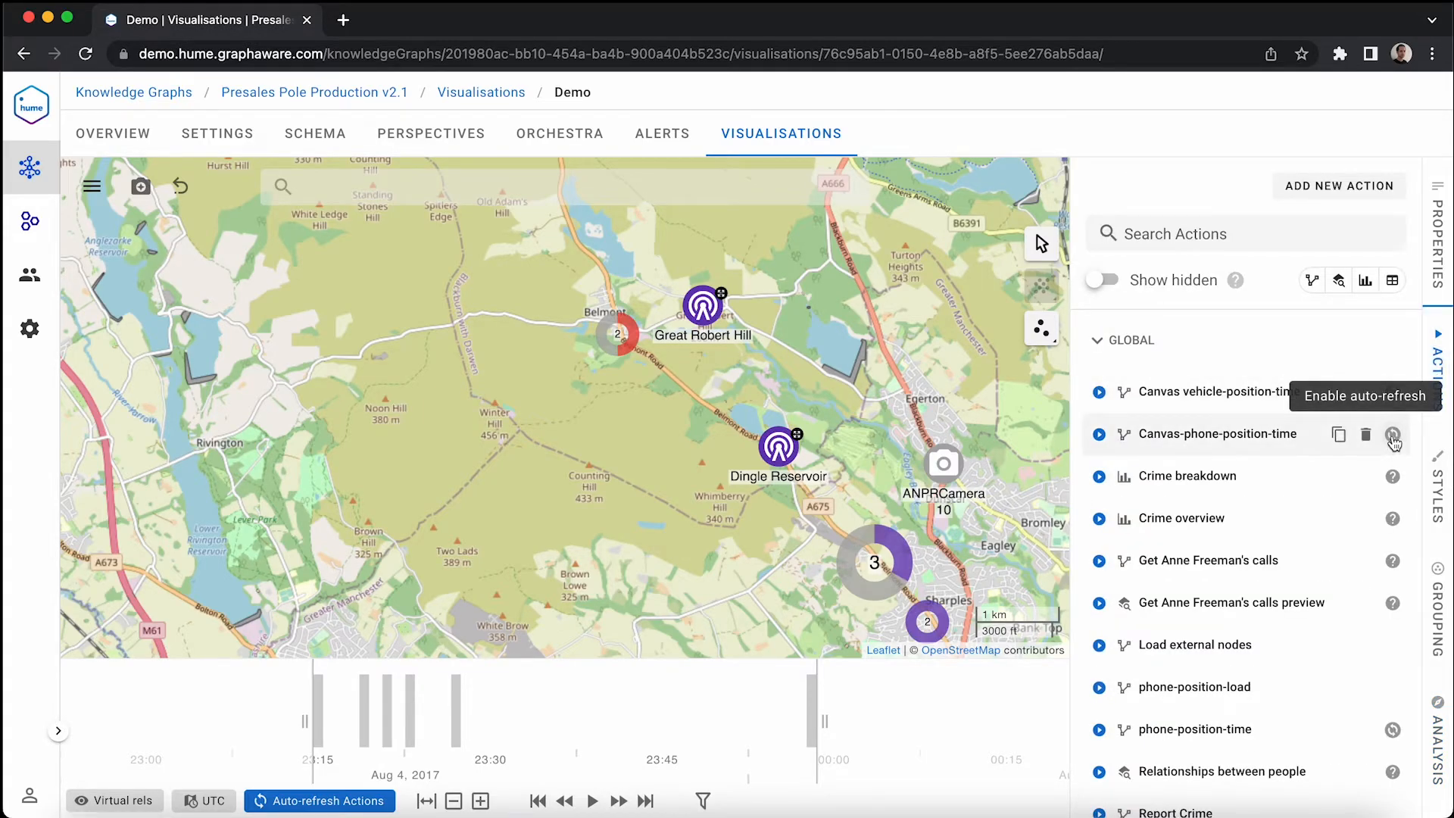
pyautogui.click(1394, 434)
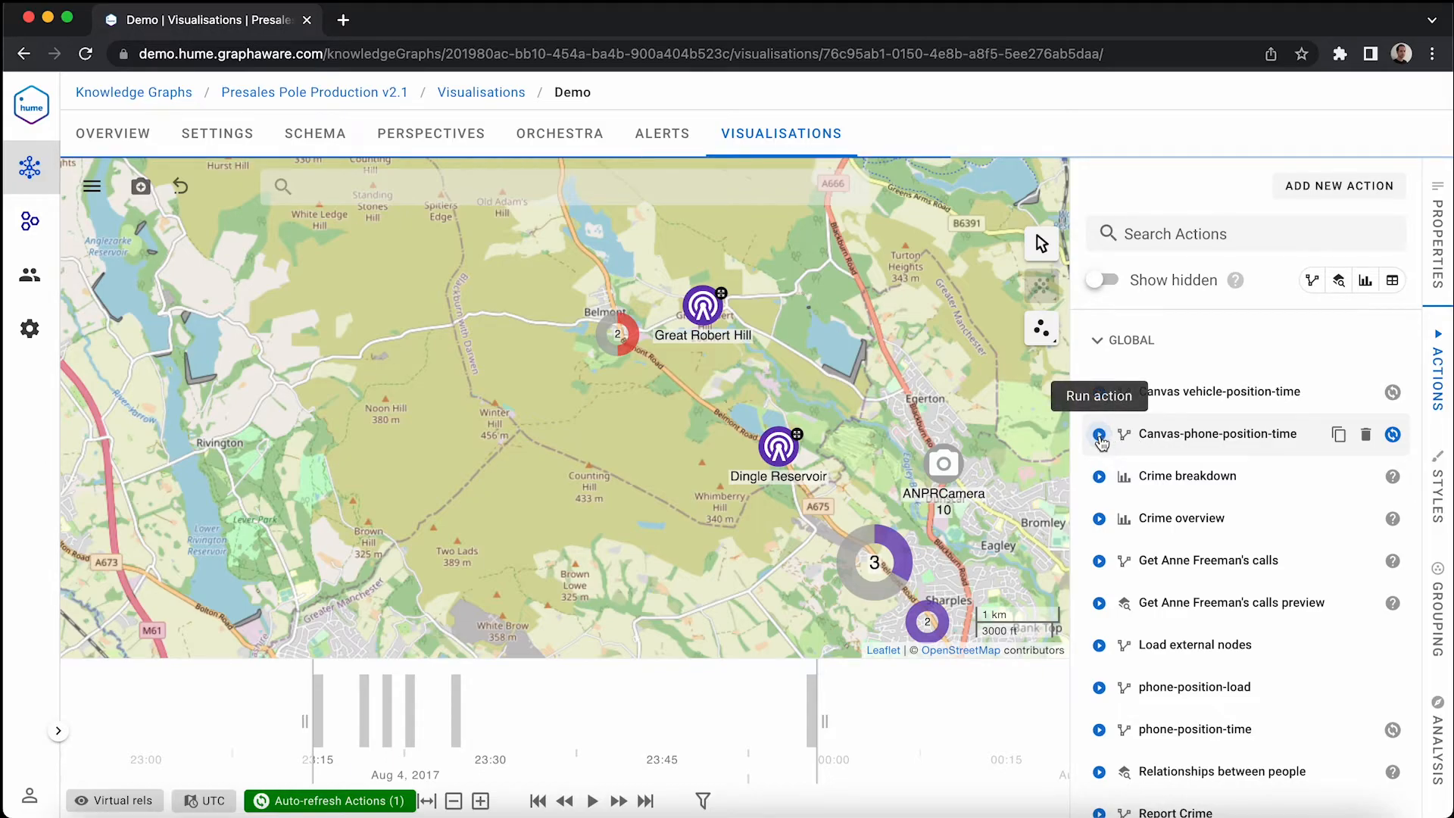
# Run Canvas-phone-position-time and drag the timebar window later to track the phone
pyautogui.click(1100, 434)
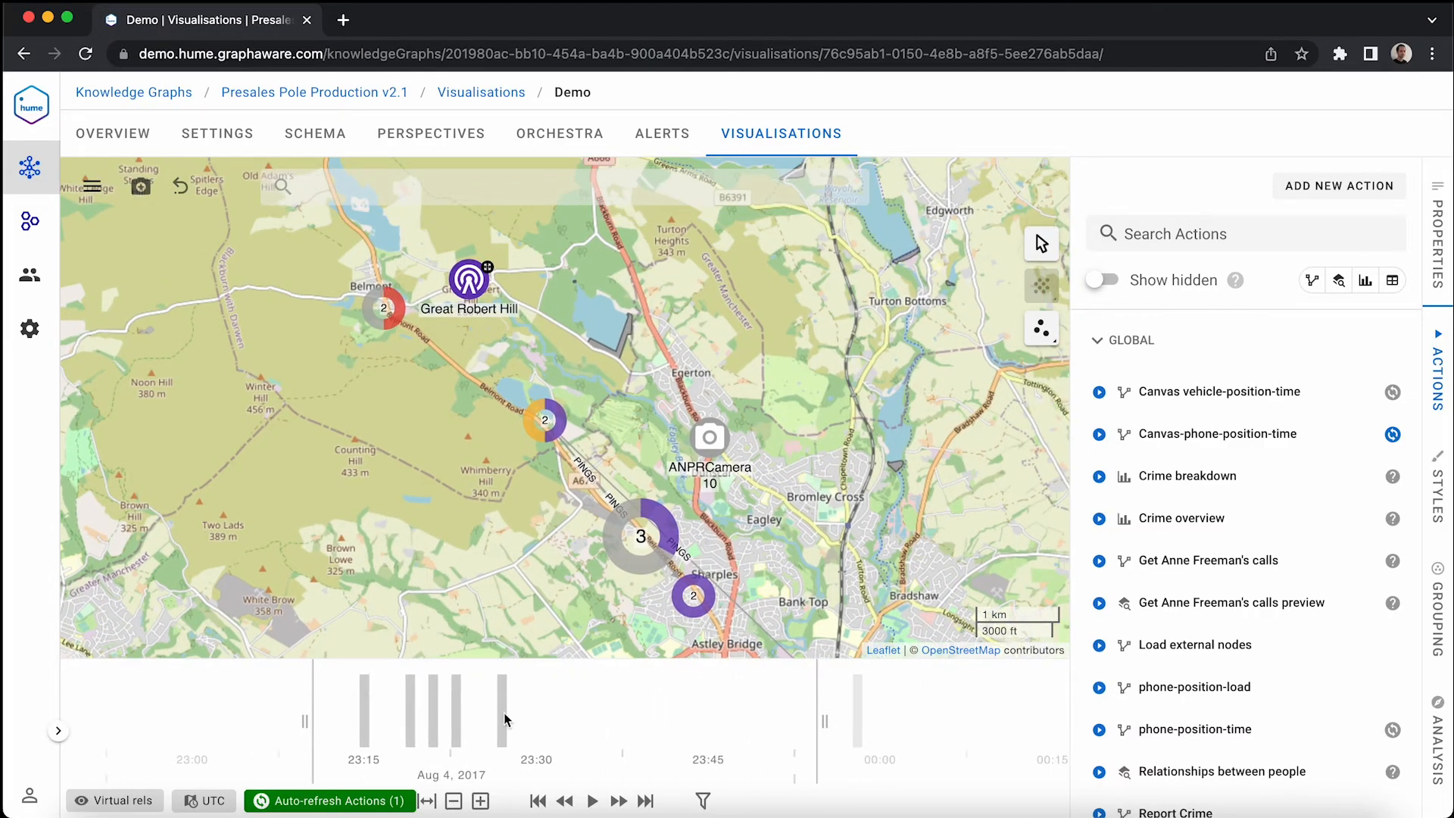
pyautogui.moveTo(505, 719); pyautogui.dragTo(550, 714)
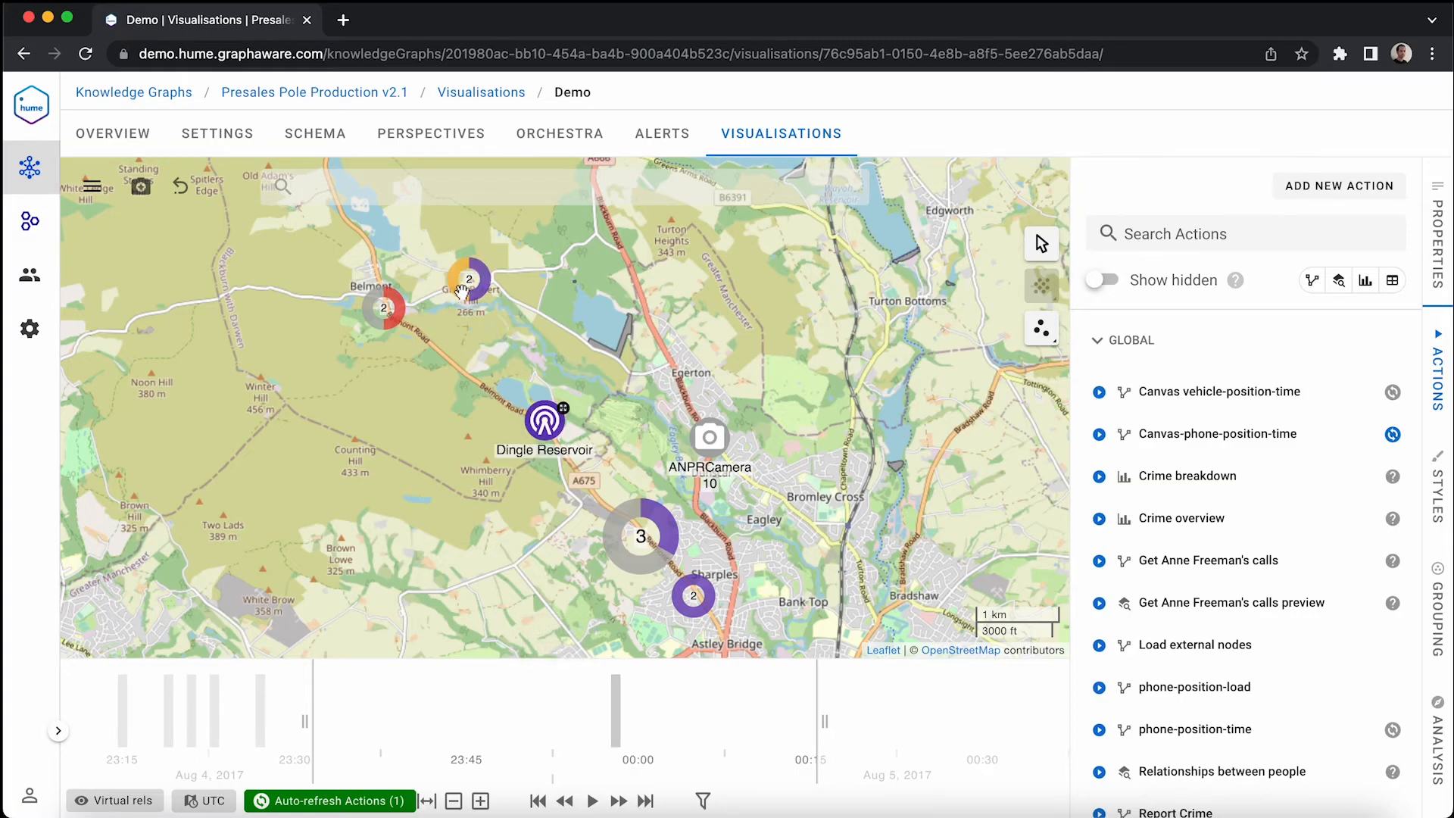
pyautogui.moveTo(492, 276)
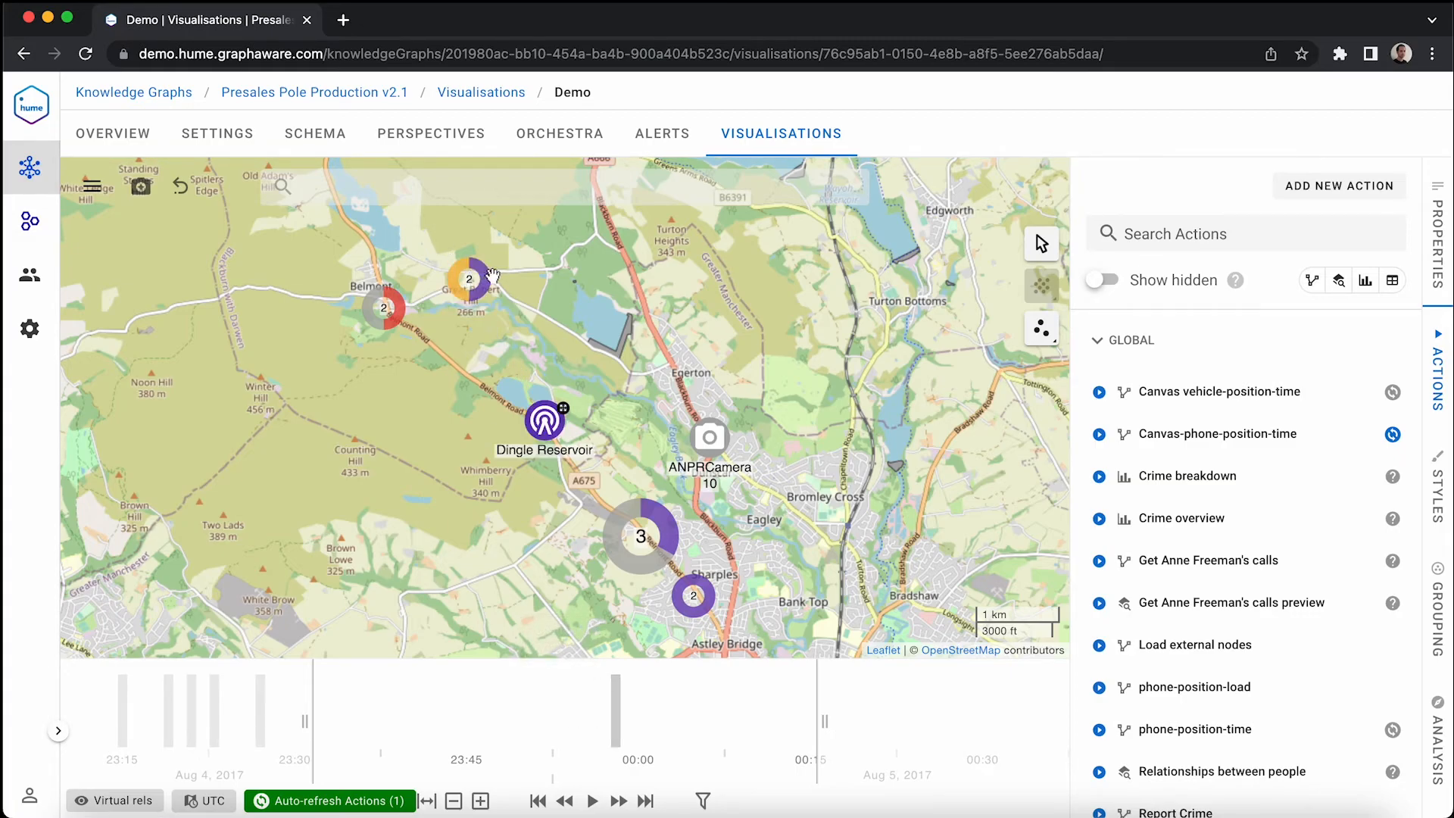